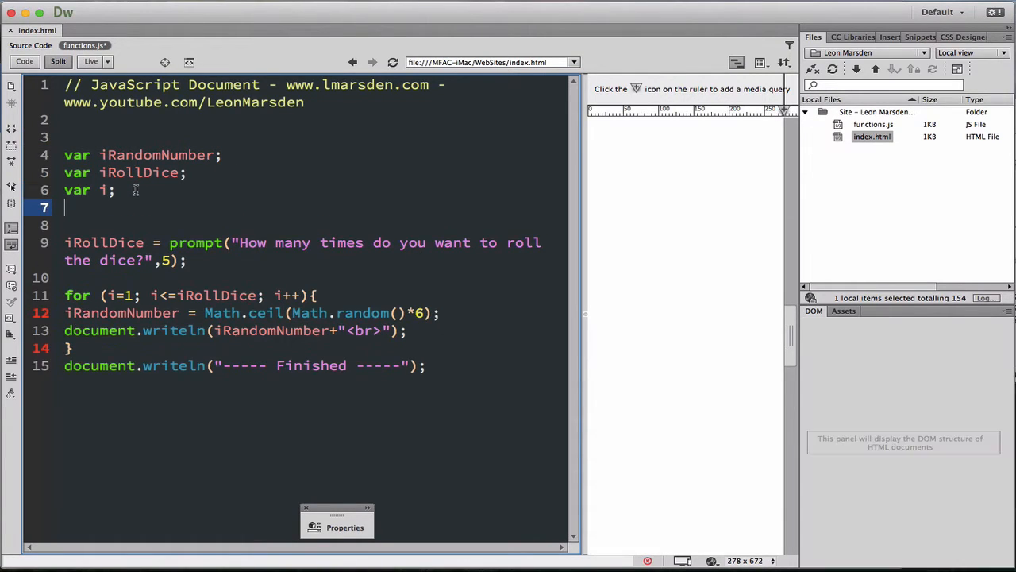
# - Declare 'var iNo6;' on line 7 and change the prompt's default rolls from 5 to 10
pyautogui.write('var')
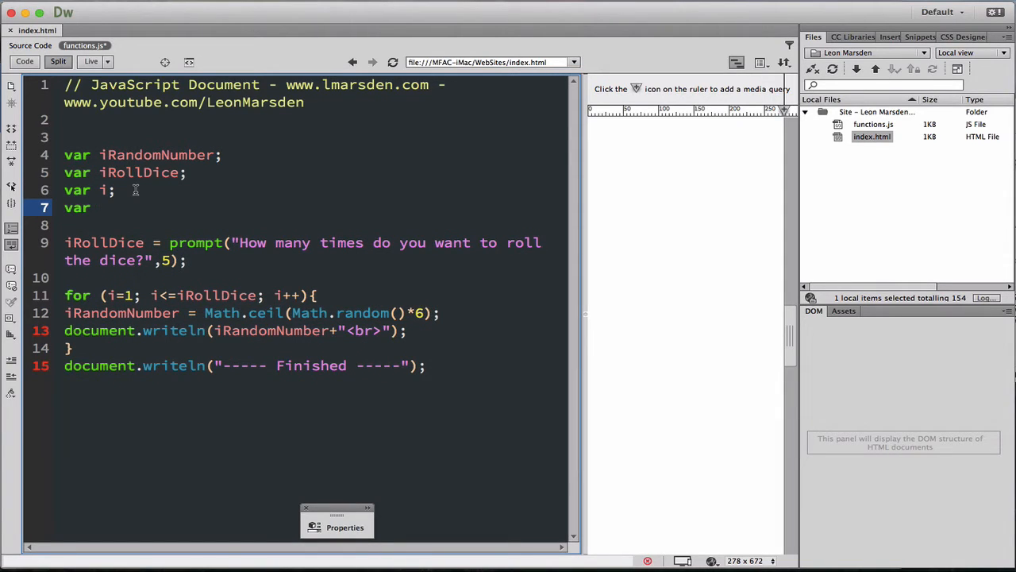
pyautogui.write('iNo')
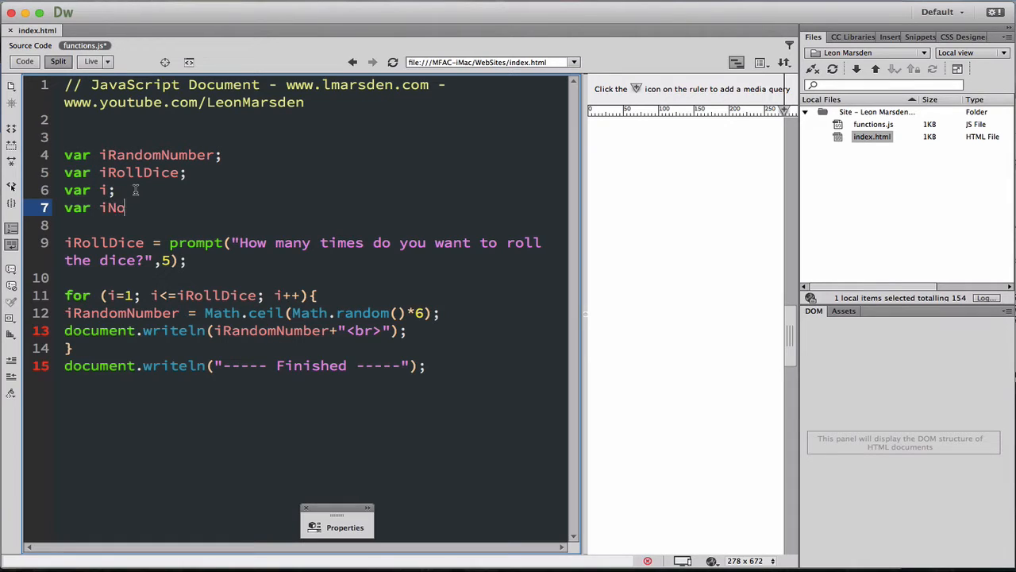
pyautogui.write('6;')
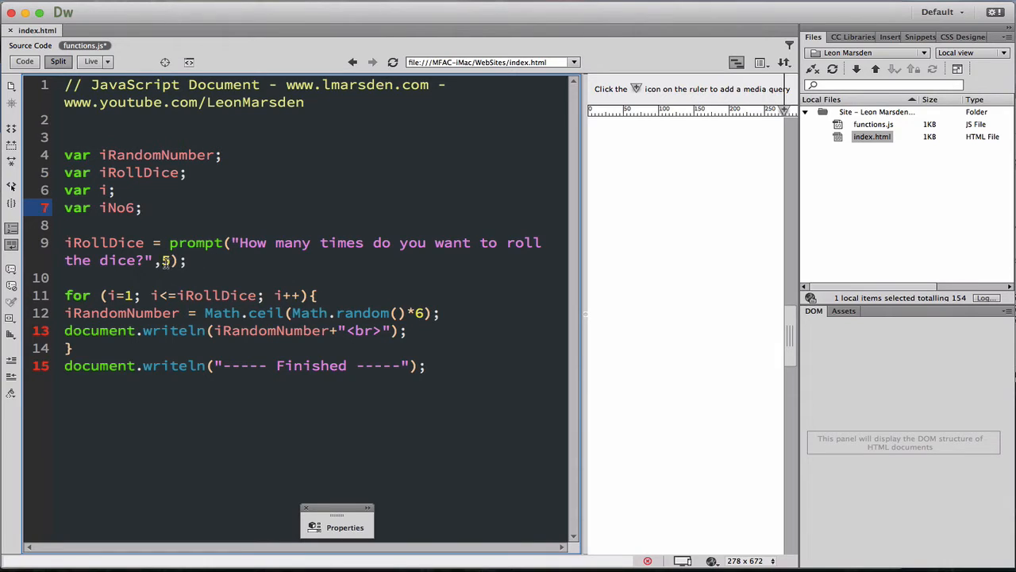
pyautogui.click(167, 260)
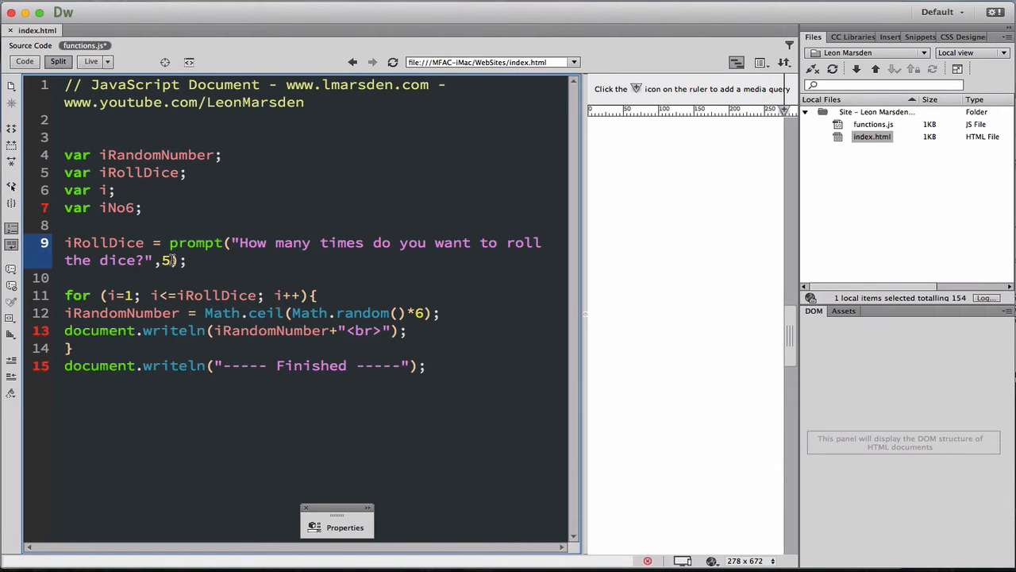
pyautogui.write('0')
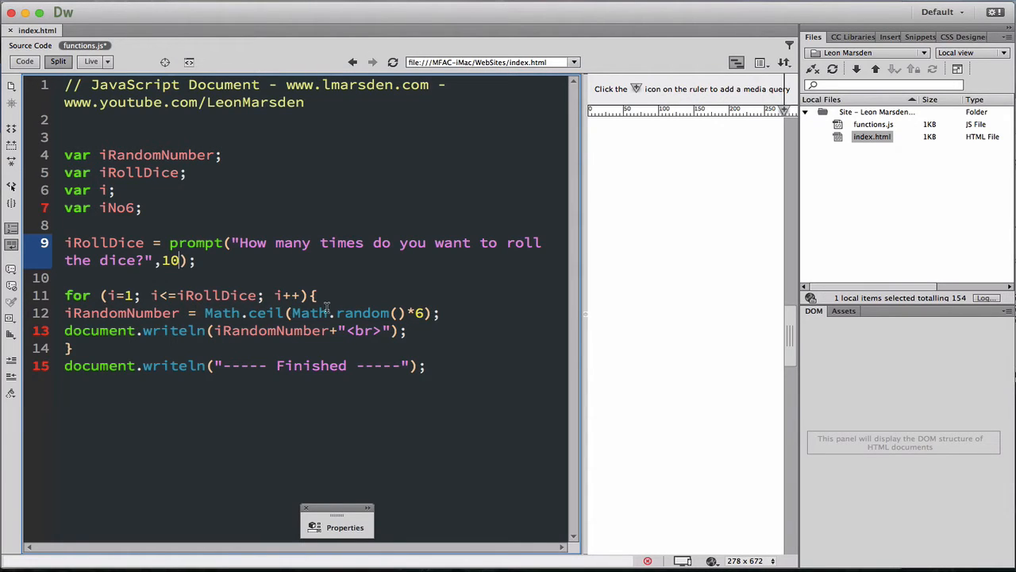
pyautogui.moveTo(351, 292)
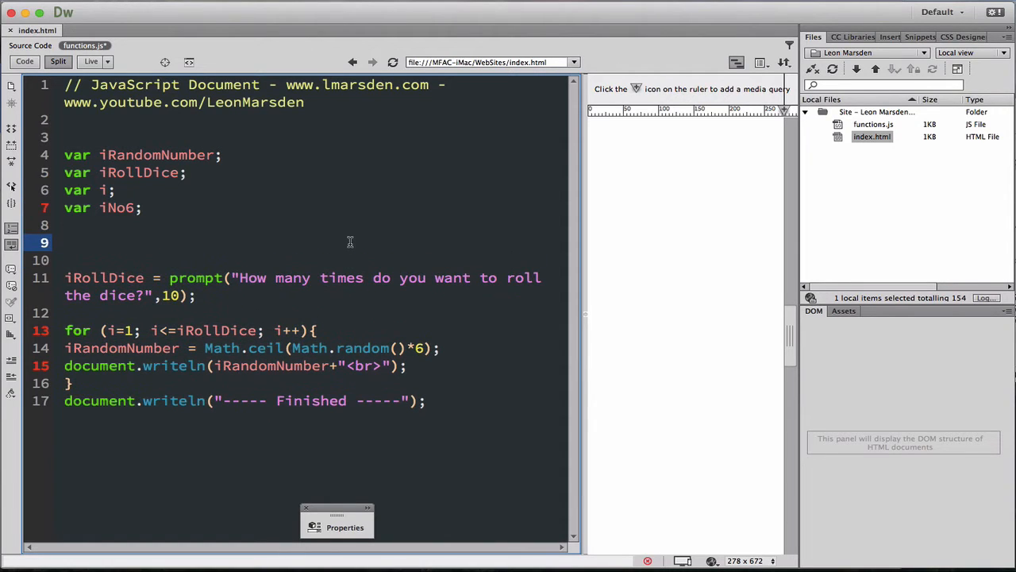
# - Add a '//-- Initialize' comment with 'iNo6 = 0;' above the prompt
pyautogui.write('//-- I')
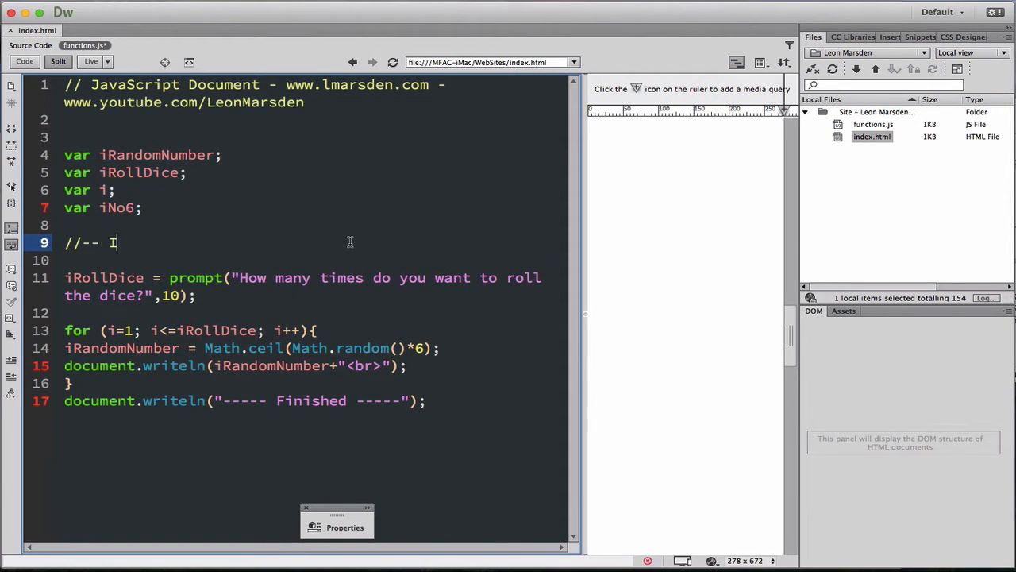
pyautogui.write('Initialize')
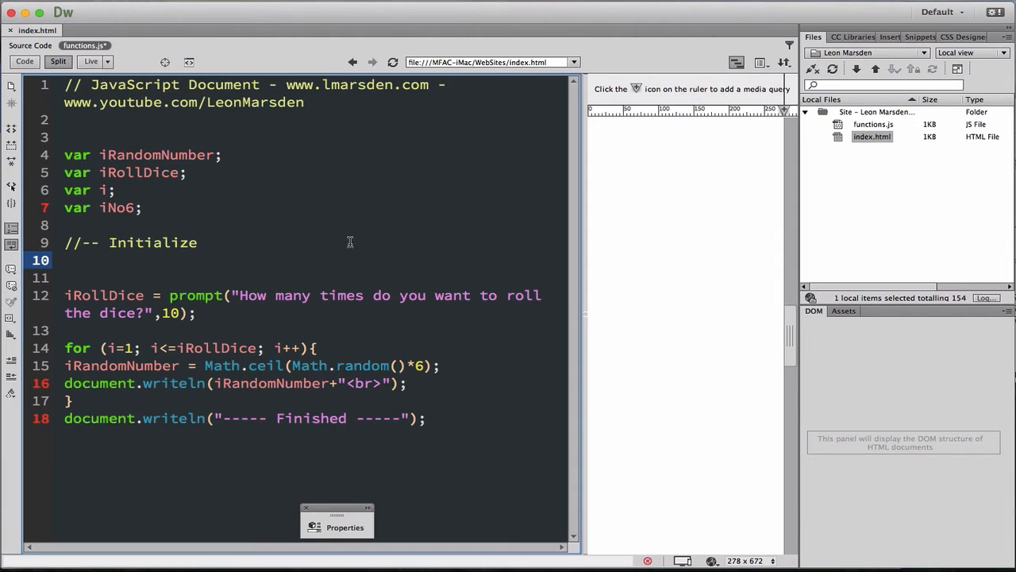
pyautogui.write('i')
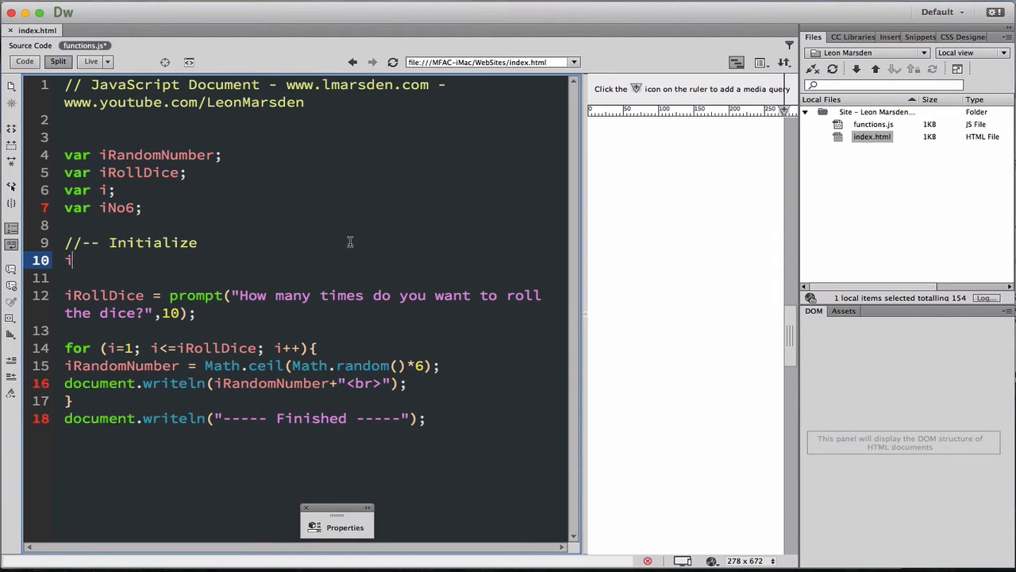
pyautogui.write('No6')
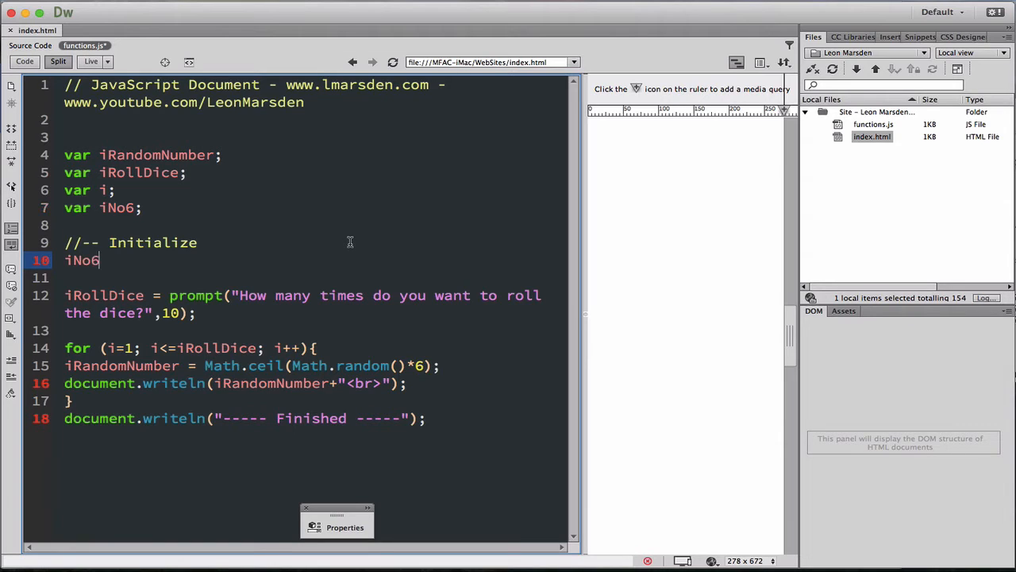
pyautogui.write('=')
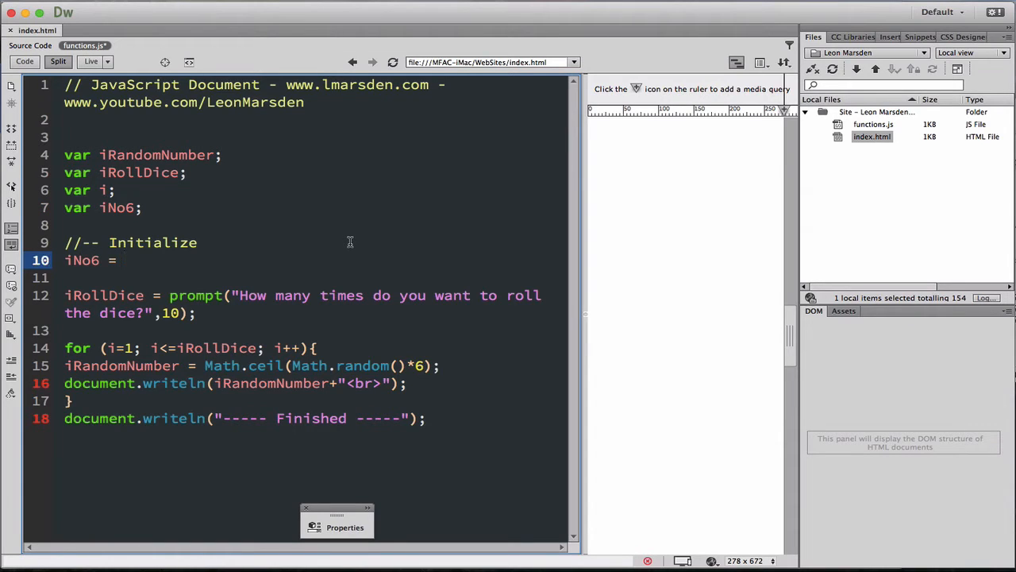
pyautogui.write('0;')
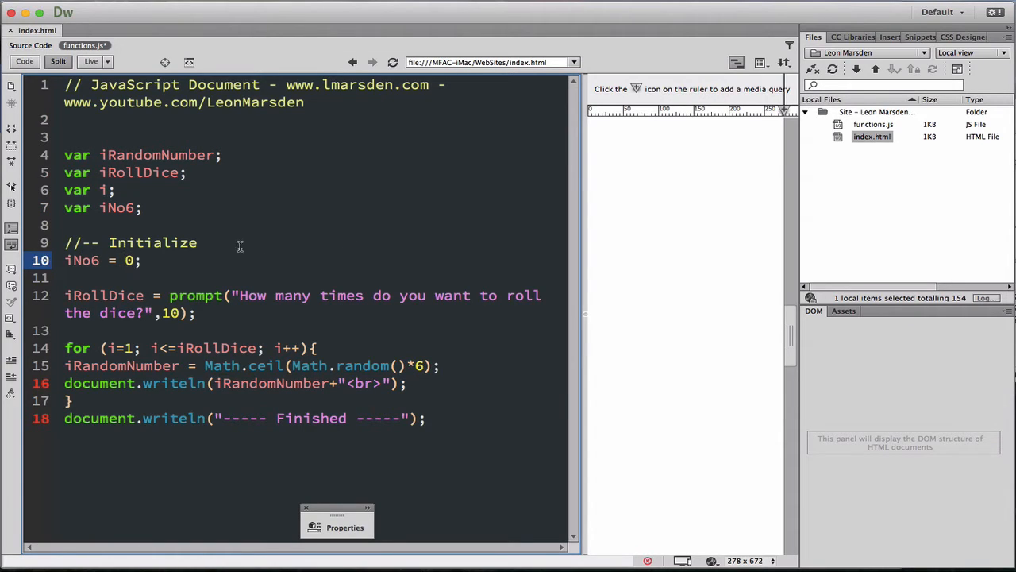
pyautogui.moveTo(127, 246)
pyautogui.write(', ')
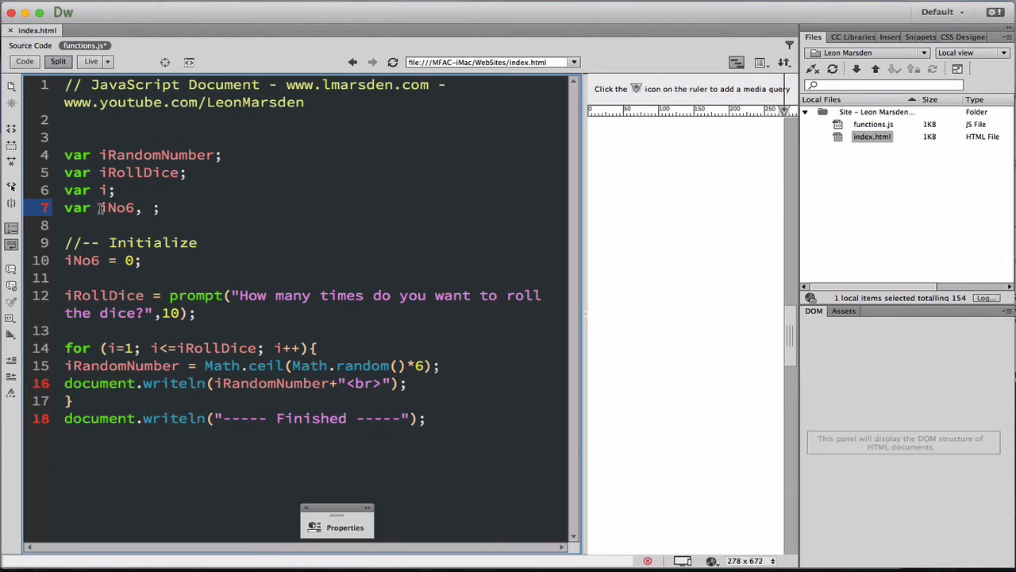
# - Change the declaration line to 'var iNo6,iNo5,iNo4;'
pyautogui.doubleClick(116, 207)
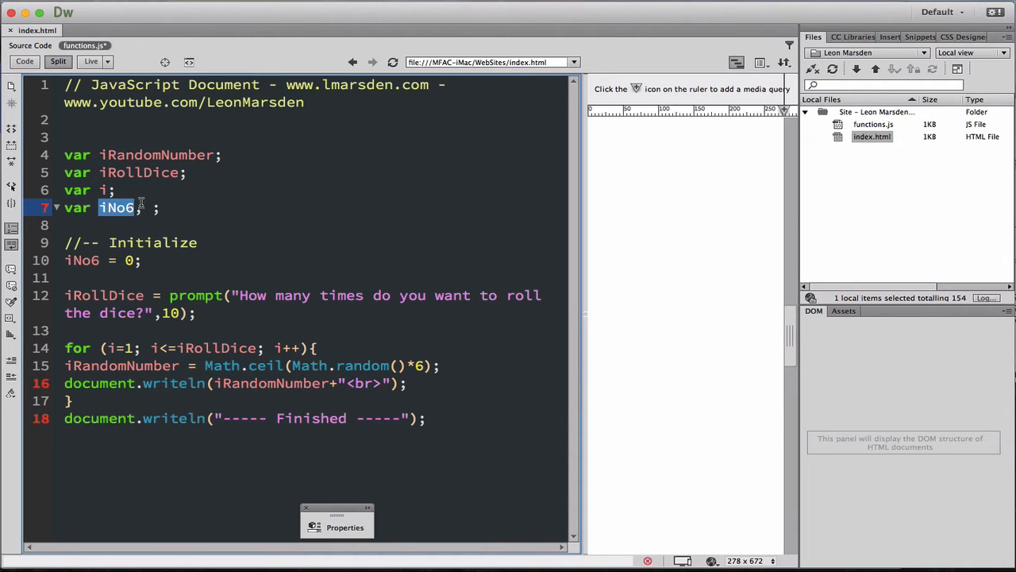
pyautogui.write('iNo5')
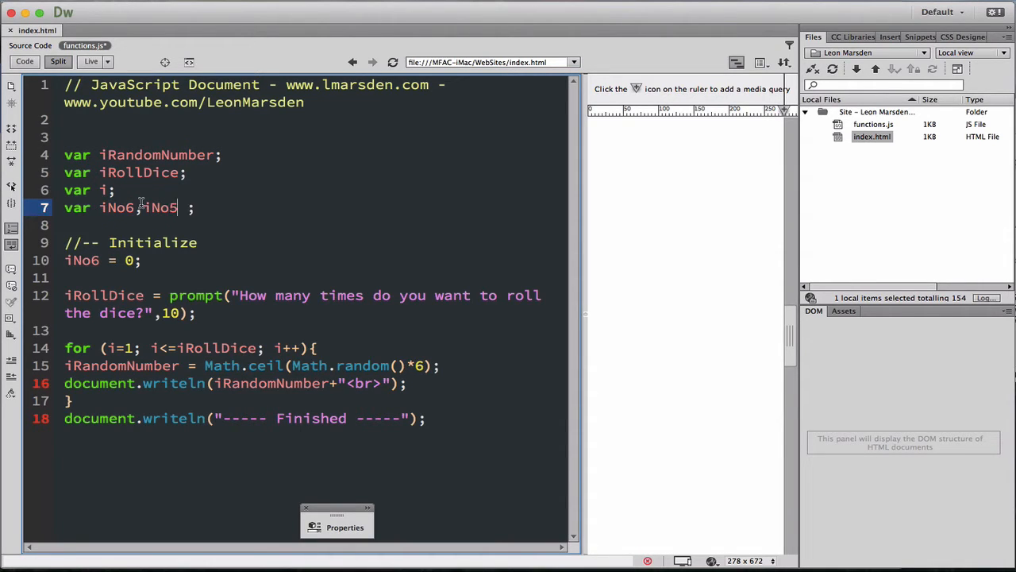
pyautogui.write(',iNo6')
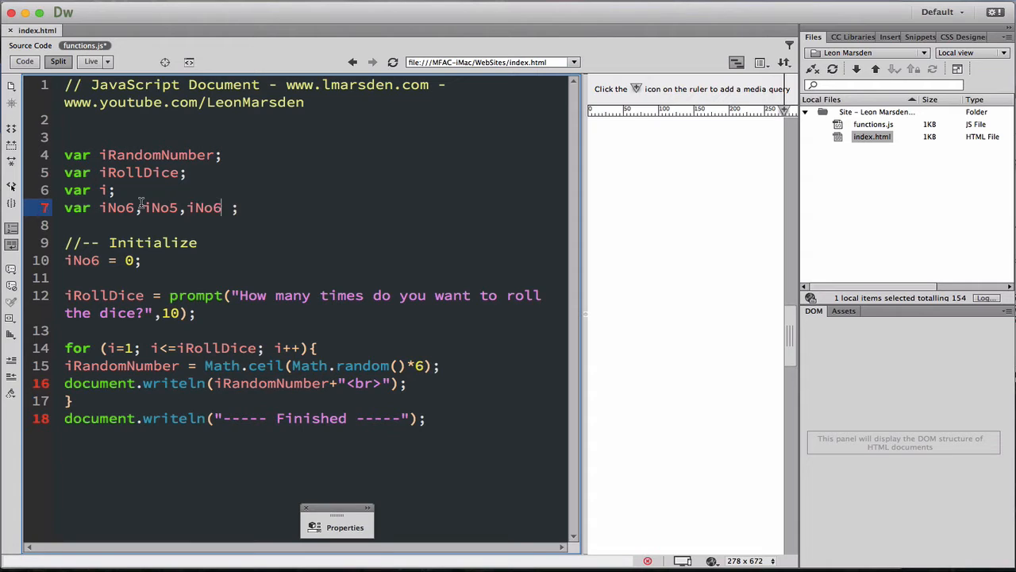
pyautogui.write('4')
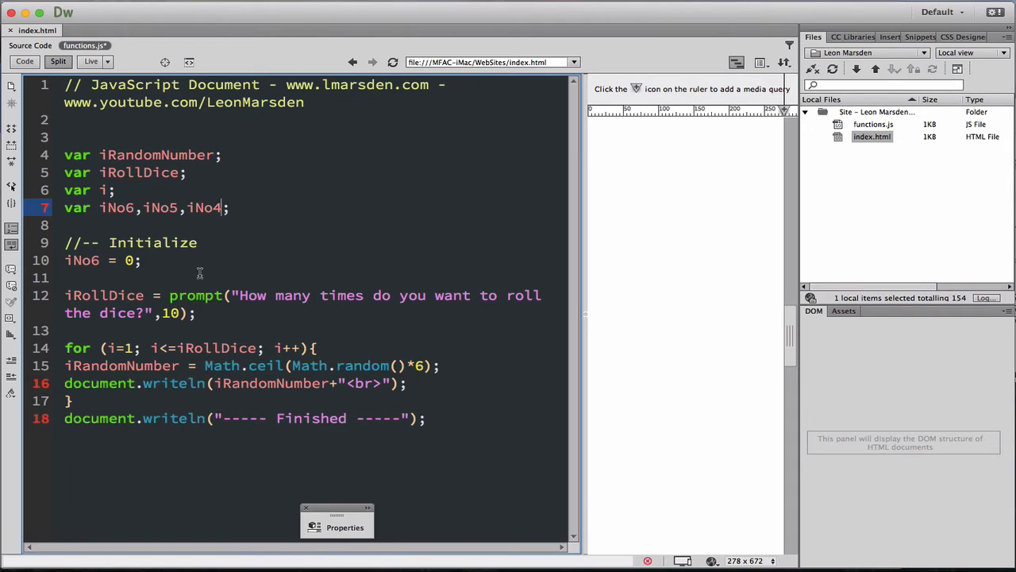
pyautogui.click(150, 261)
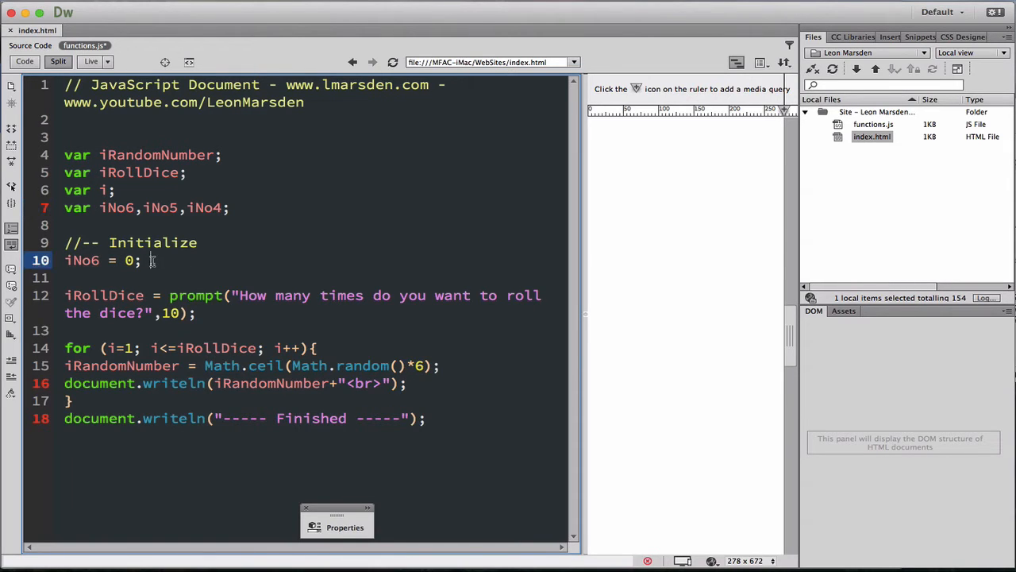
# - Add 'iNo5 = 0;' below the iNo6 initialization
pyautogui.press('return')
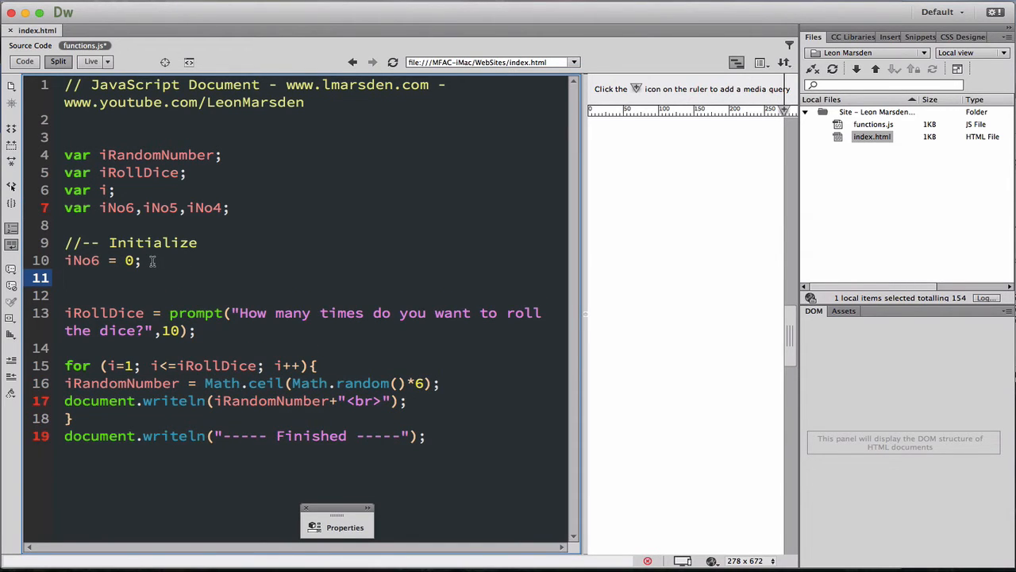
pyautogui.write('iNo')
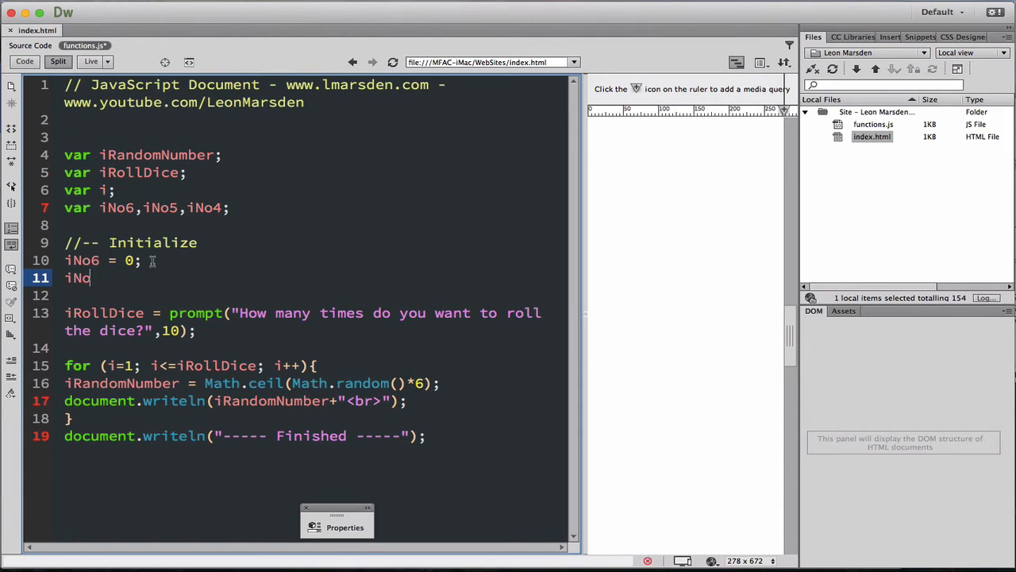
pyautogui.write('5 =')
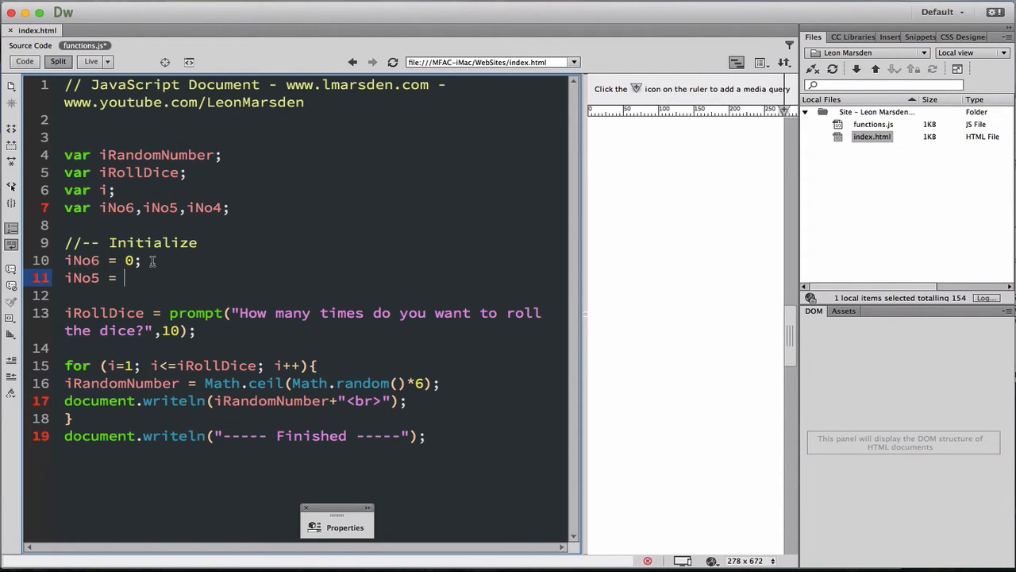
pyautogui.write('0;')
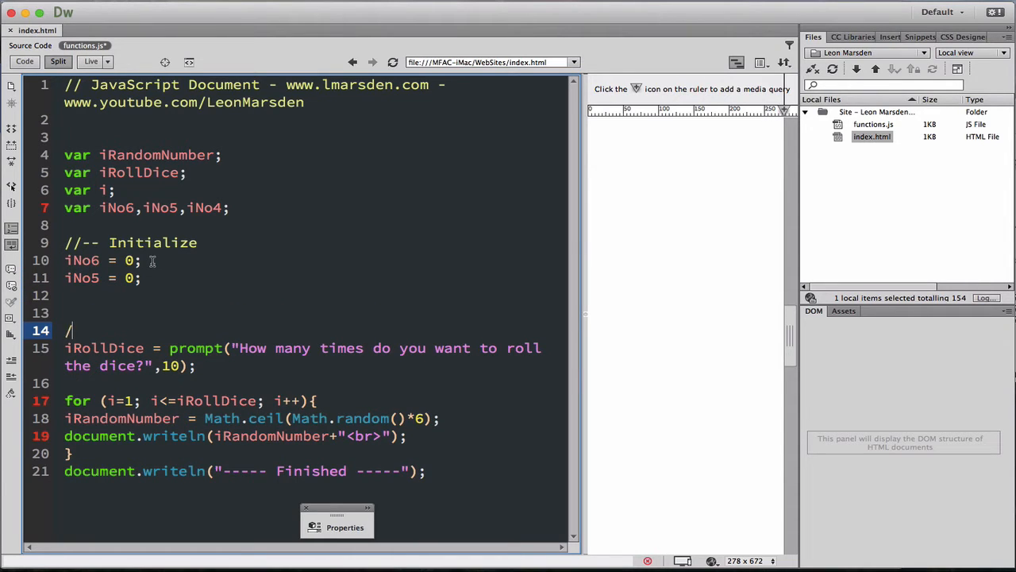
# - Add '//-- Input' and '//-- Process' comment headings above the prompt and loop
pyautogui.write('/-- Input')
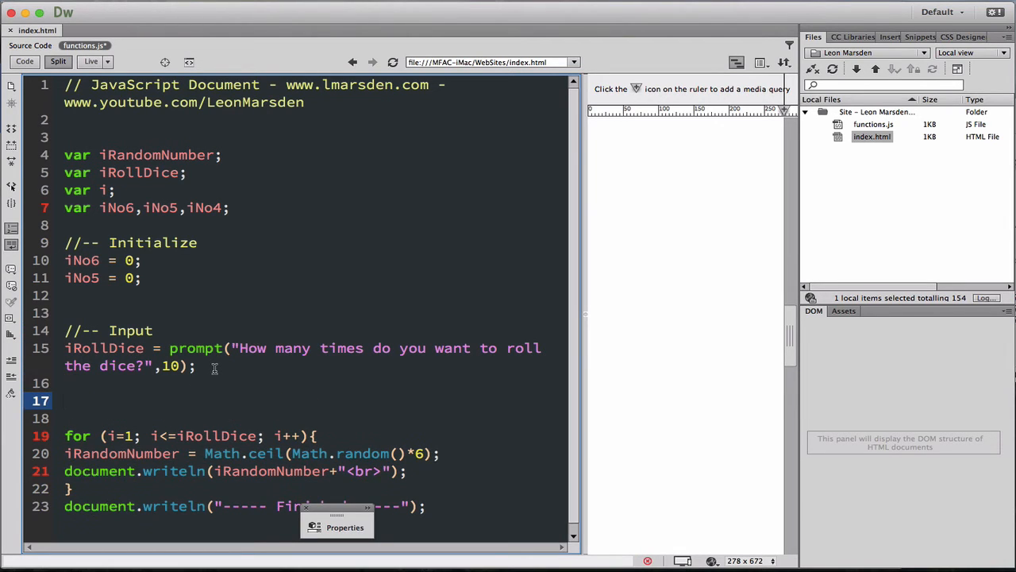
pyautogui.write('//--')
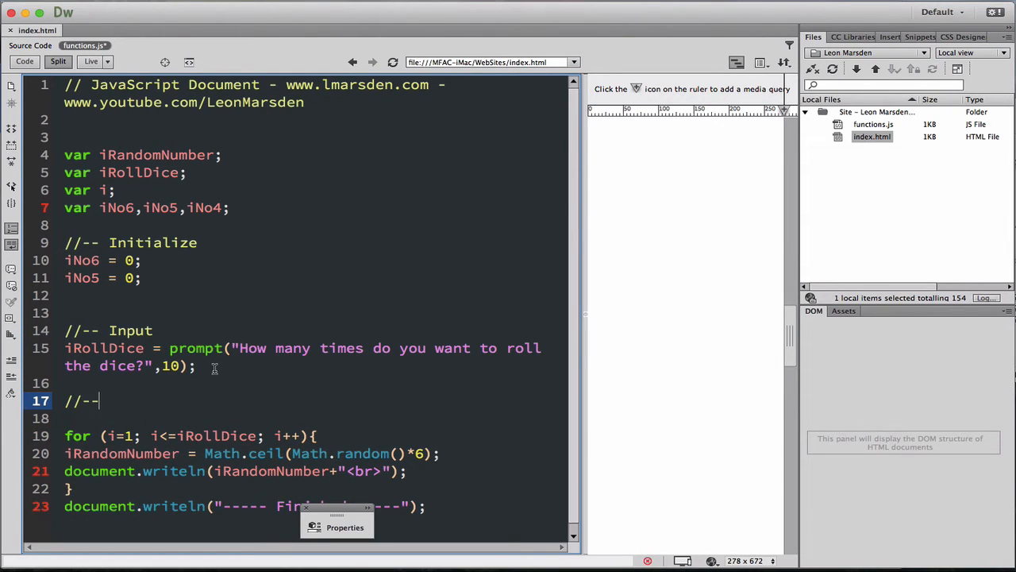
pyautogui.write('Process')
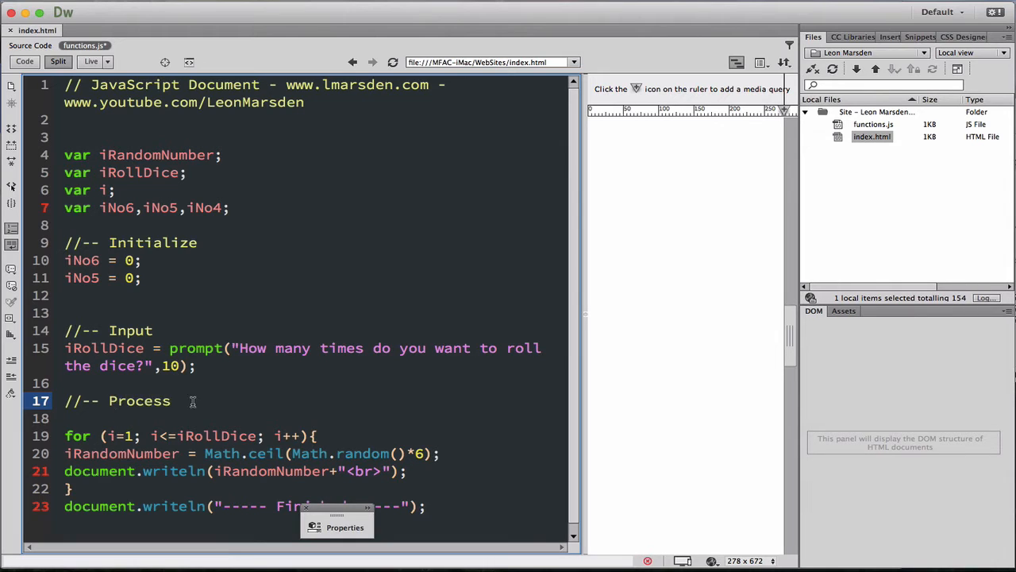
pyautogui.click(89, 312)
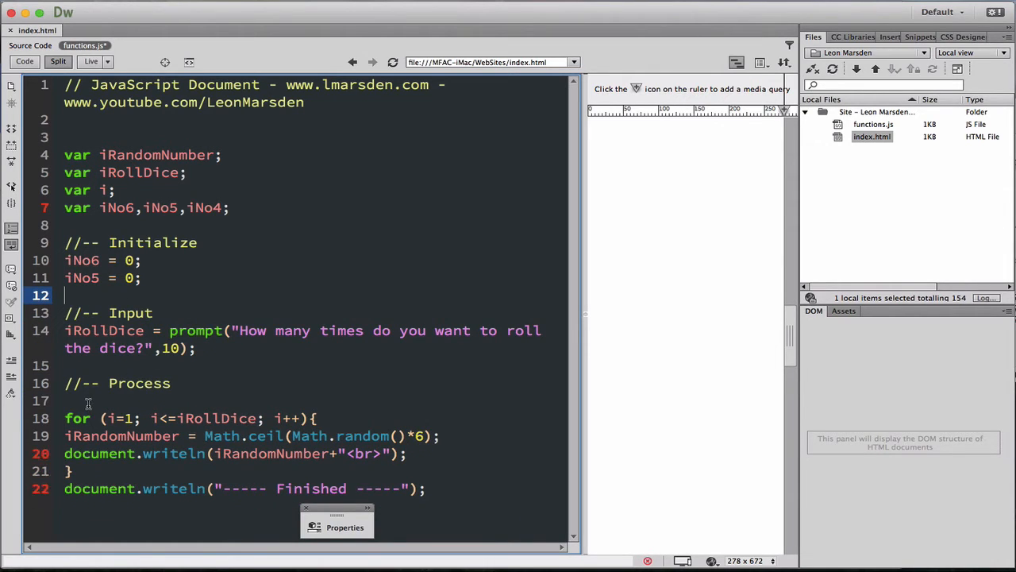
pyautogui.moveTo(92, 453)
pyautogui.write('//-- Output')
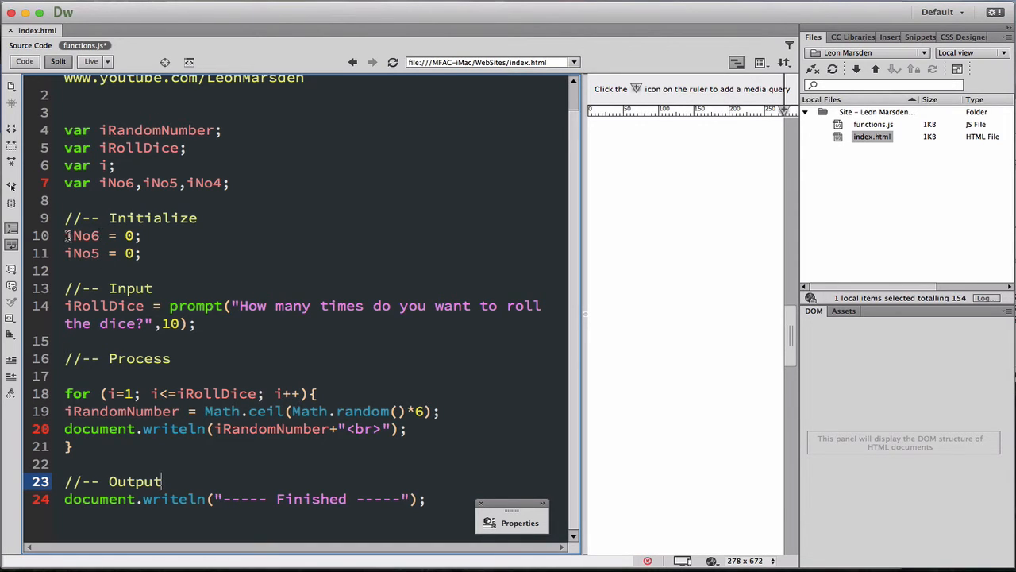
# - Add an 'if(iRandomNumber == 6)' block after the Math.ceil line
pyautogui.doubleClick(82, 235)
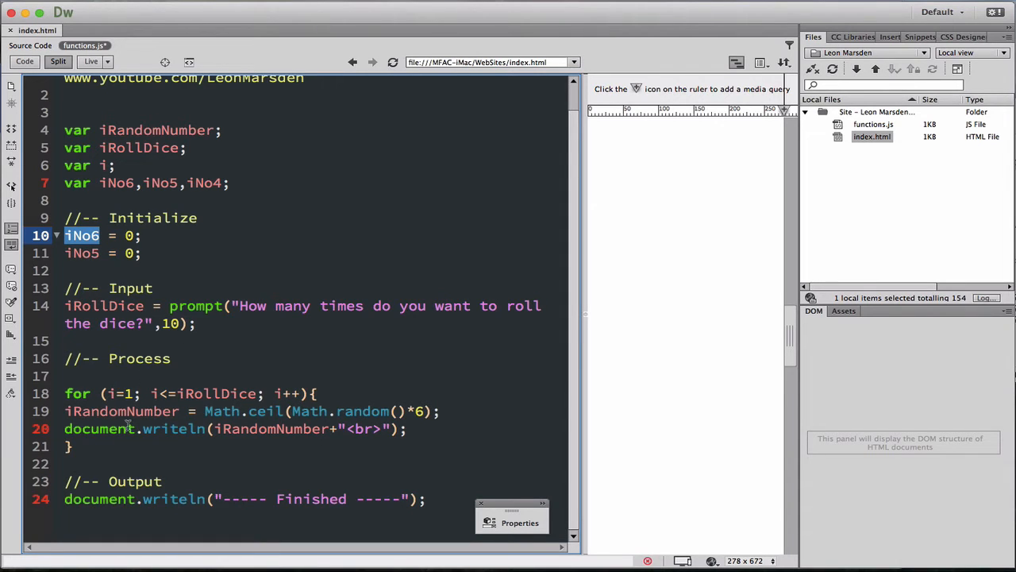
pyautogui.moveTo(67, 407)
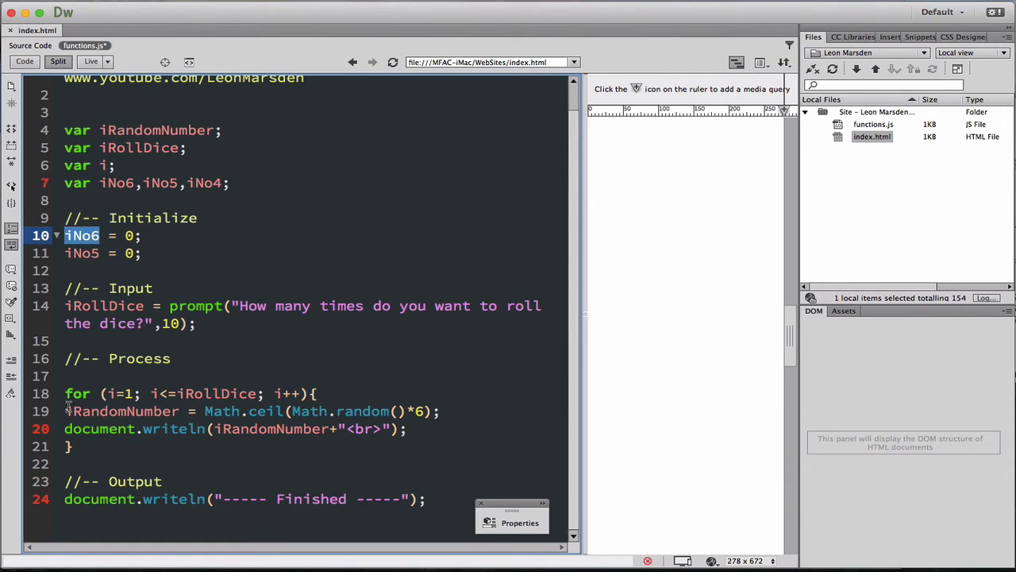
pyautogui.moveTo(334, 413)
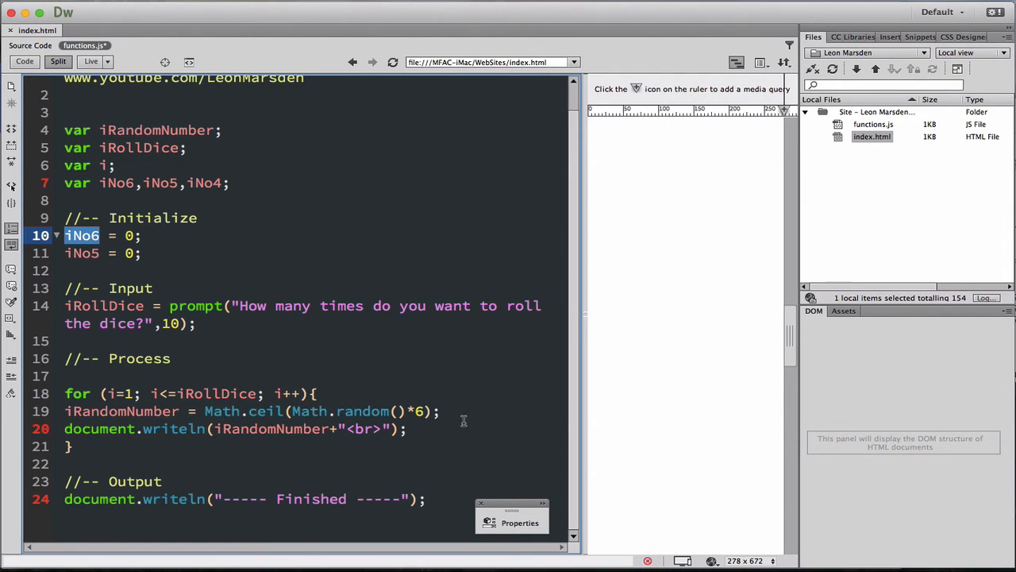
pyautogui.click(439, 410)
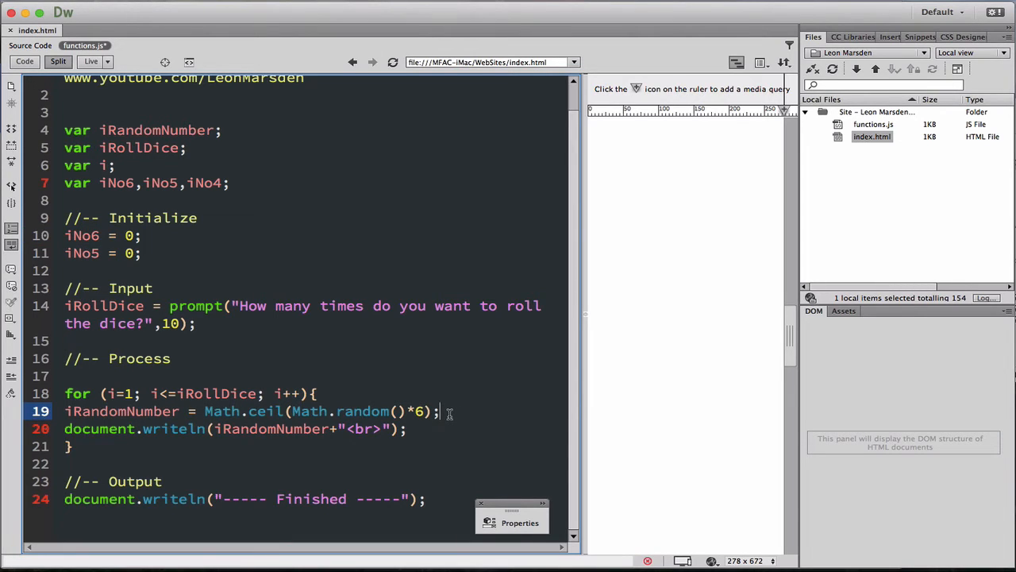
pyautogui.write('if')
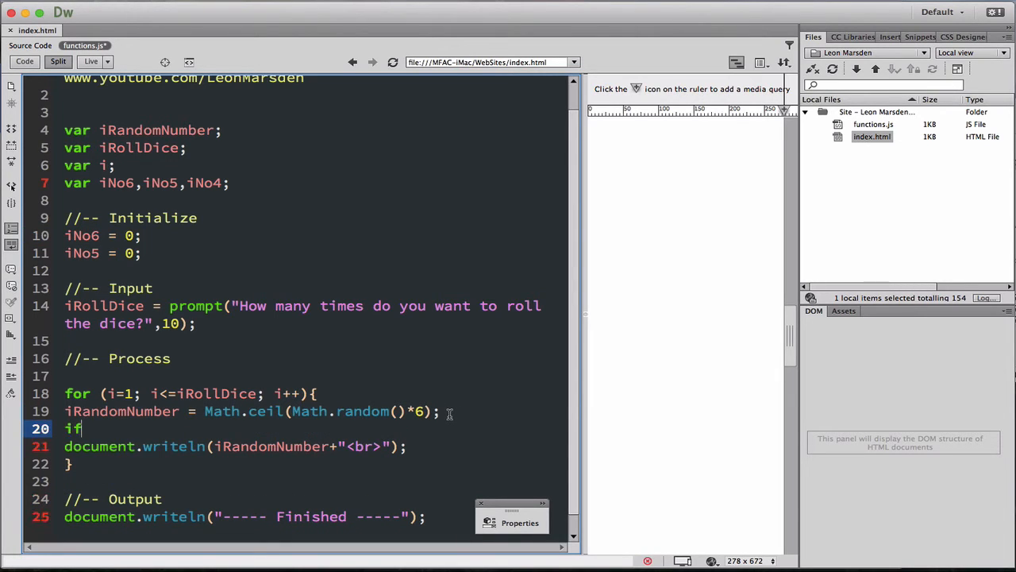
pyautogui.write('(')
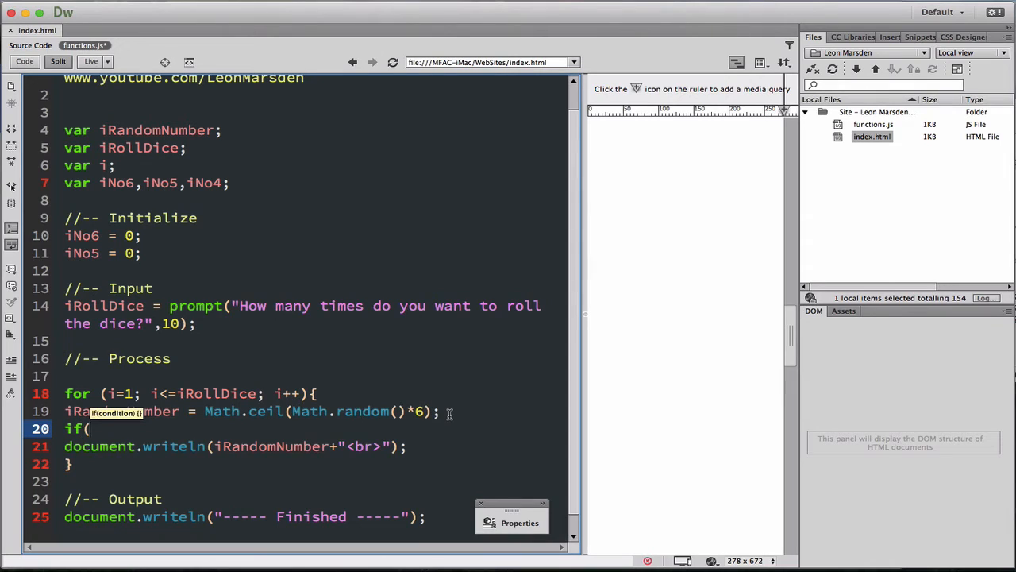
pyautogui.write('i')
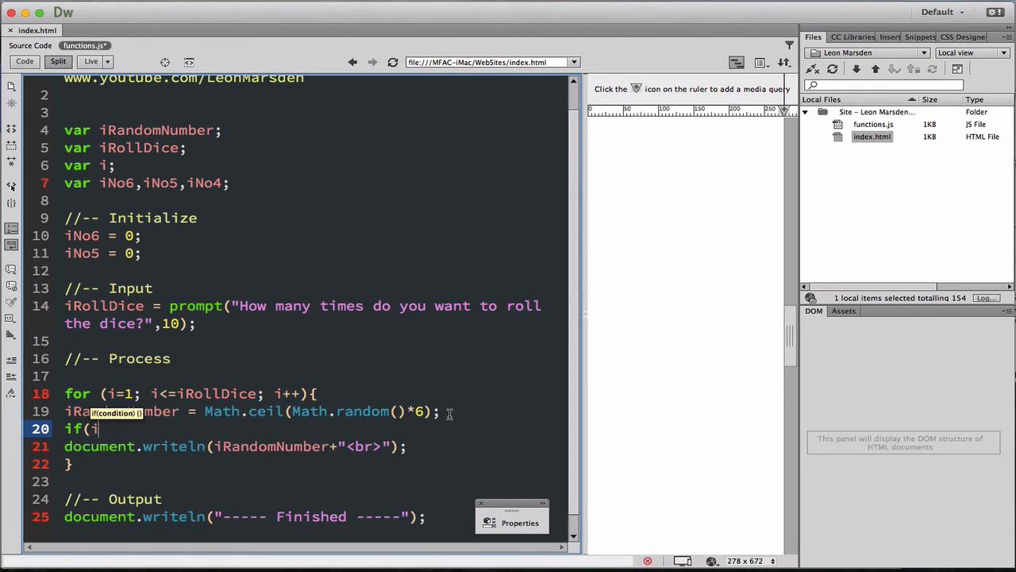
pyautogui.write('RandomNumber ==')
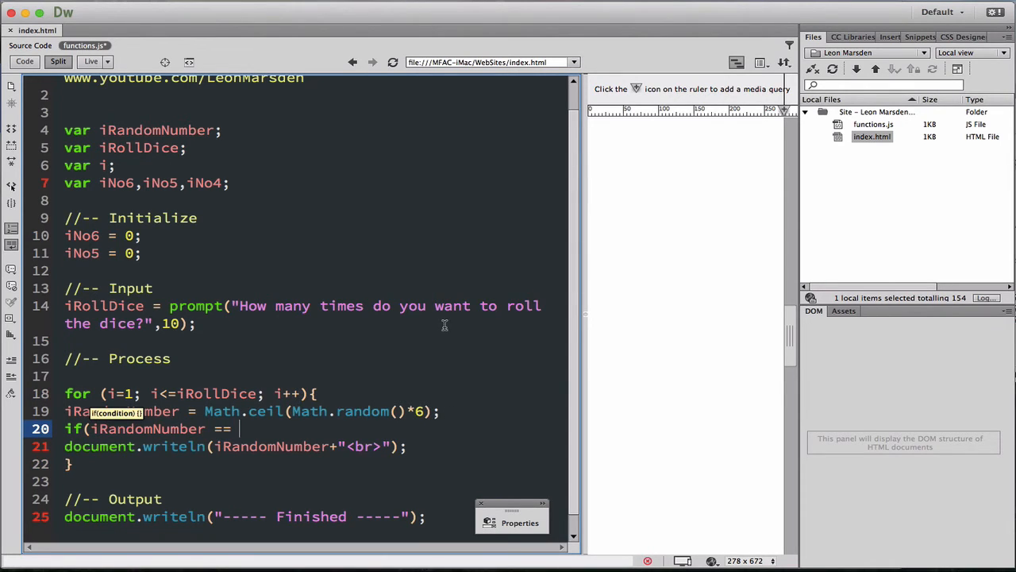
pyautogui.write('6)')
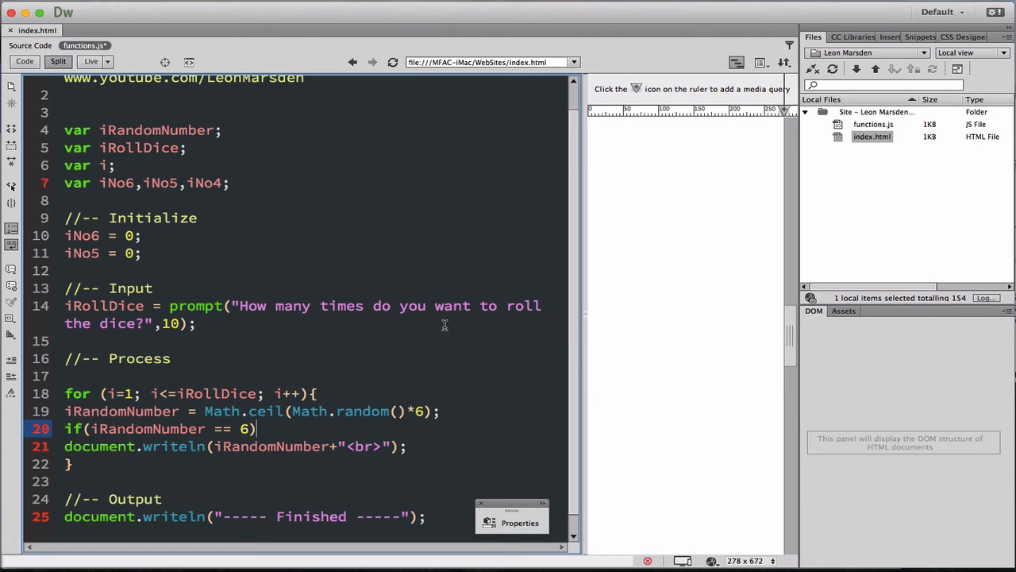
pyautogui.press('Enter')
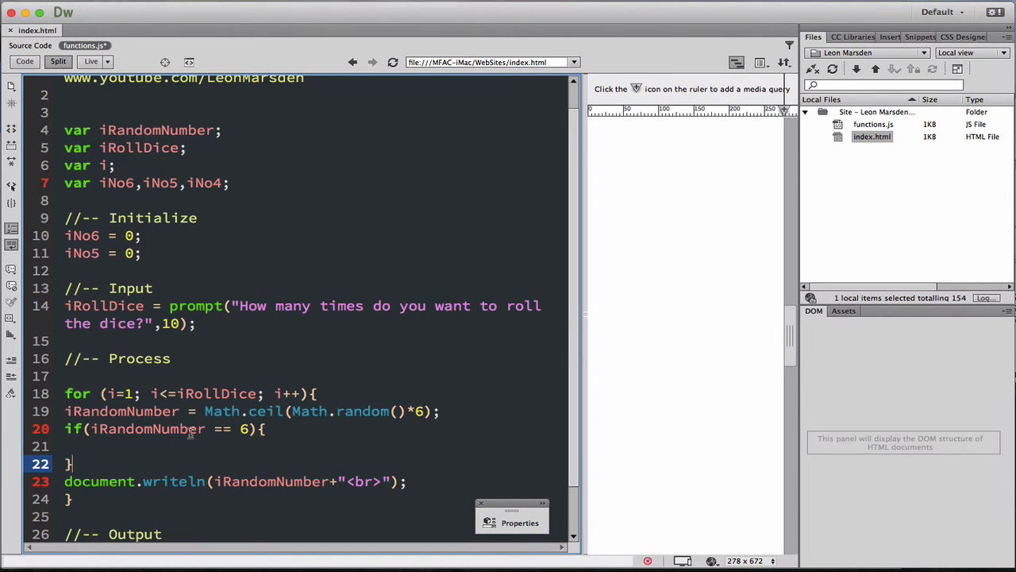
# - Inside the block, increment the counter with 'iNo6 = iNo6 + 1;'
pyautogui.doubleClick(122, 410)
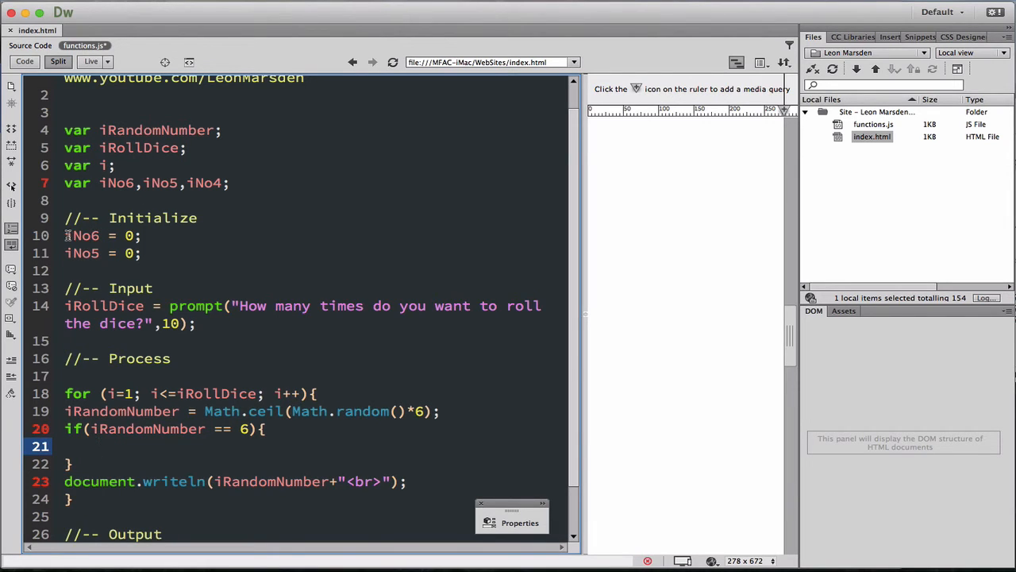
pyautogui.doubleClick(82, 236)
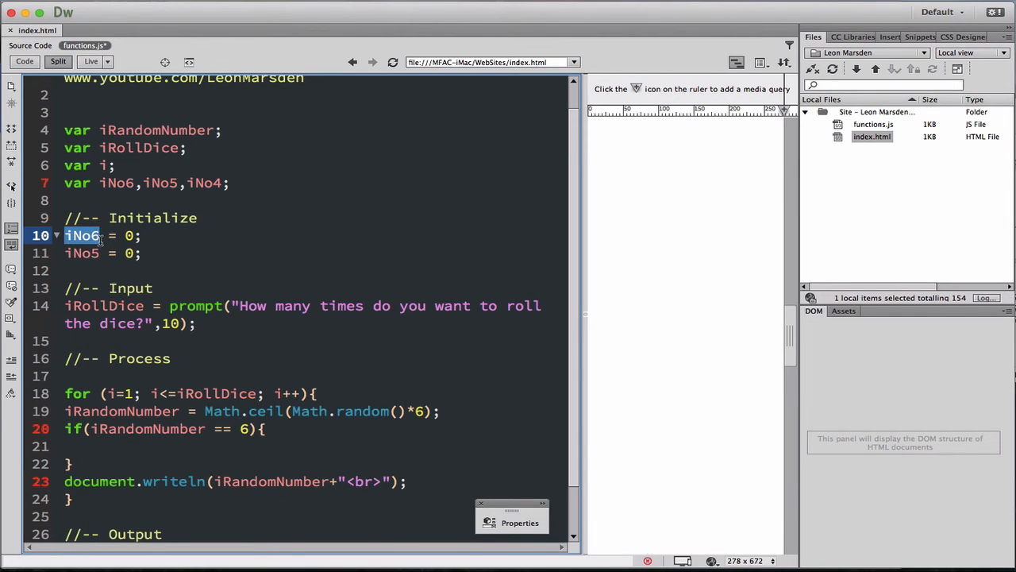
pyautogui.write('iNo6')
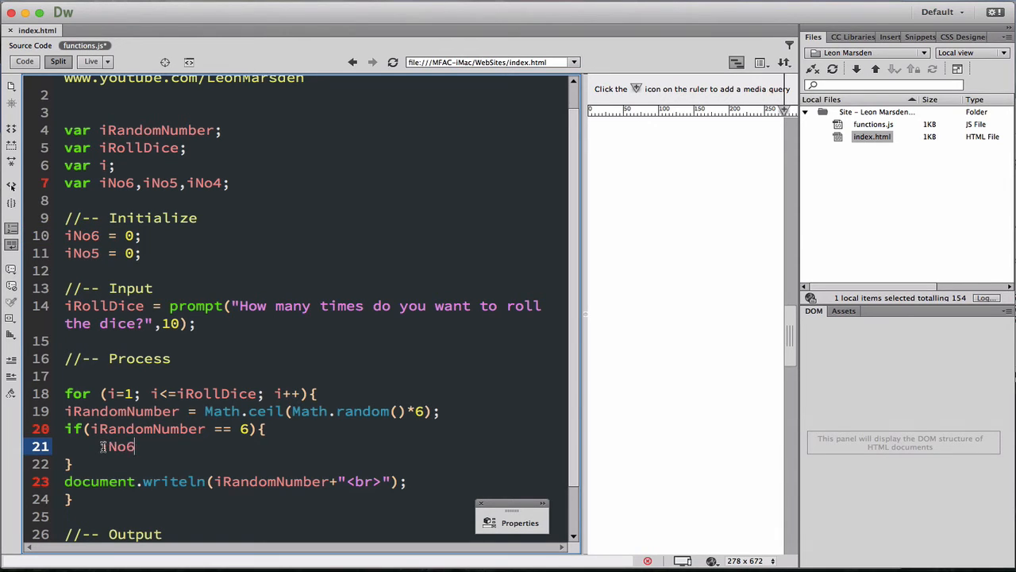
pyautogui.write('=')
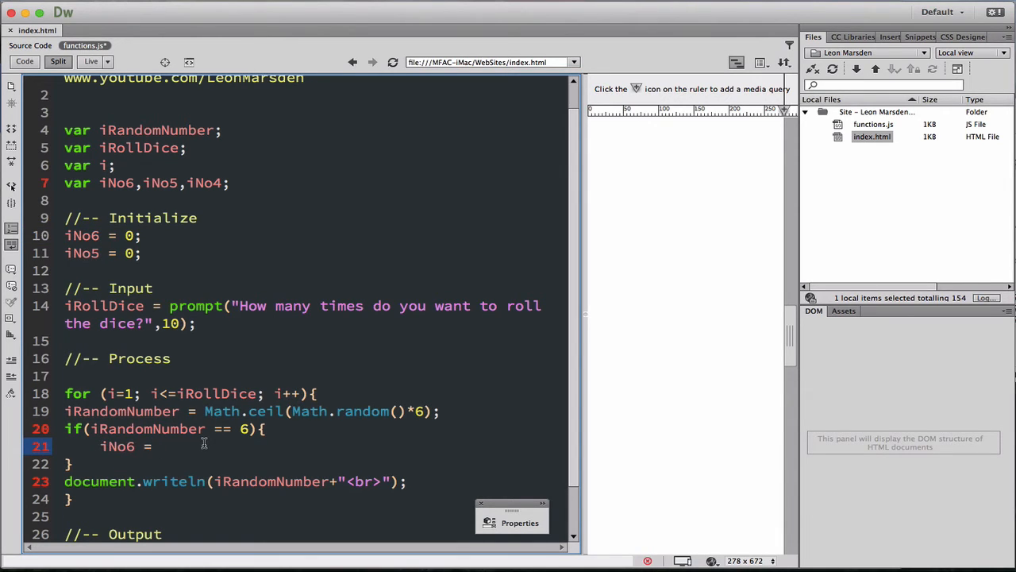
pyautogui.write('iNo6 +')
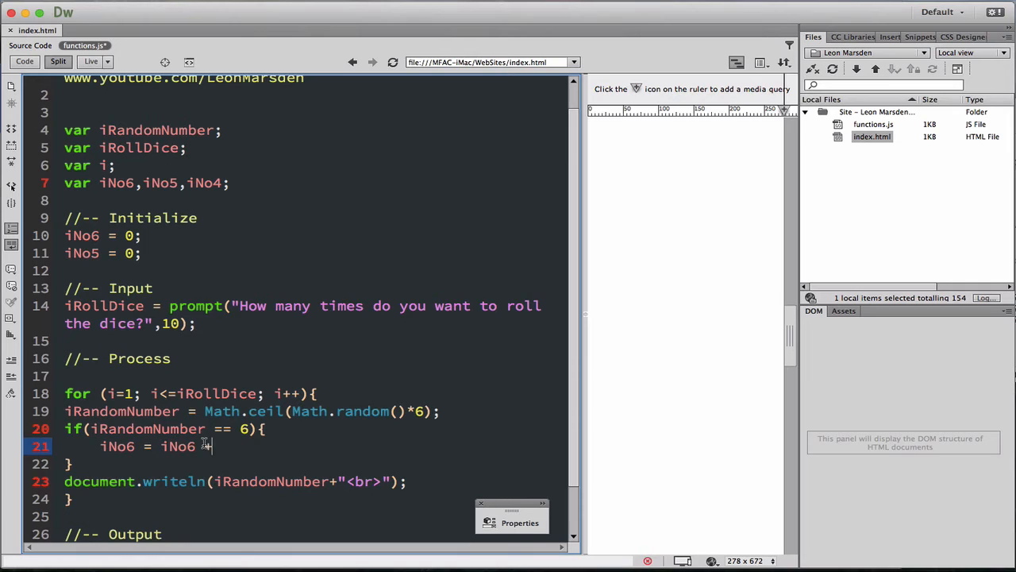
pyautogui.write('1;')
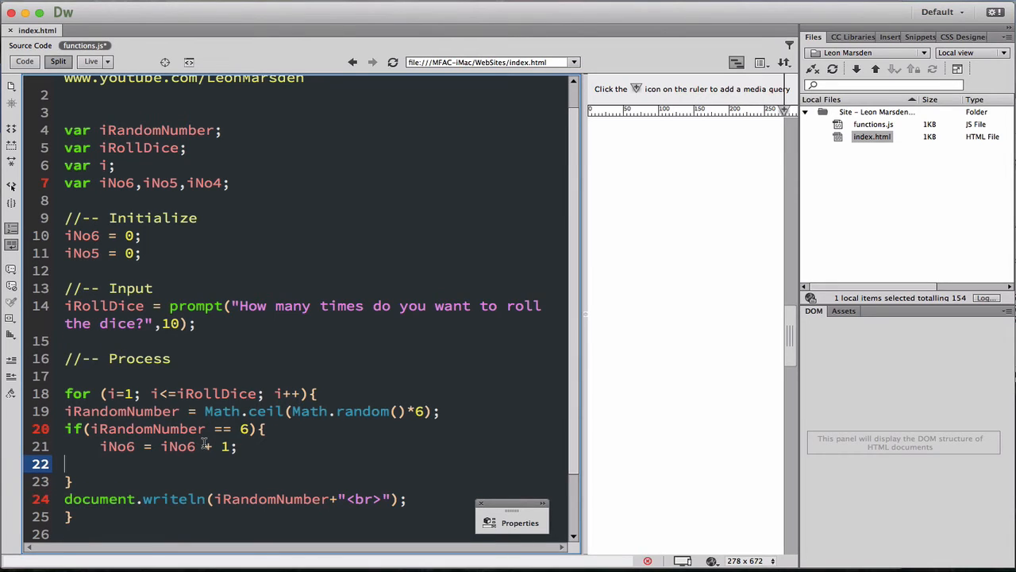
# - Add commented-out shorthand alternatives '// iNo6++' and '// iNo6+=1'
pyautogui.write('//')
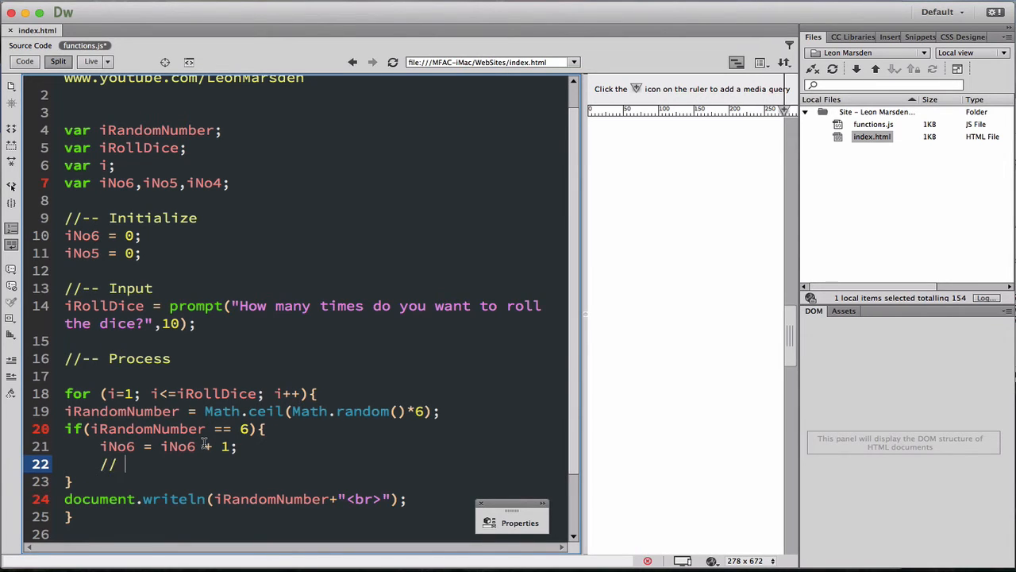
pyautogui.write('iNo6')
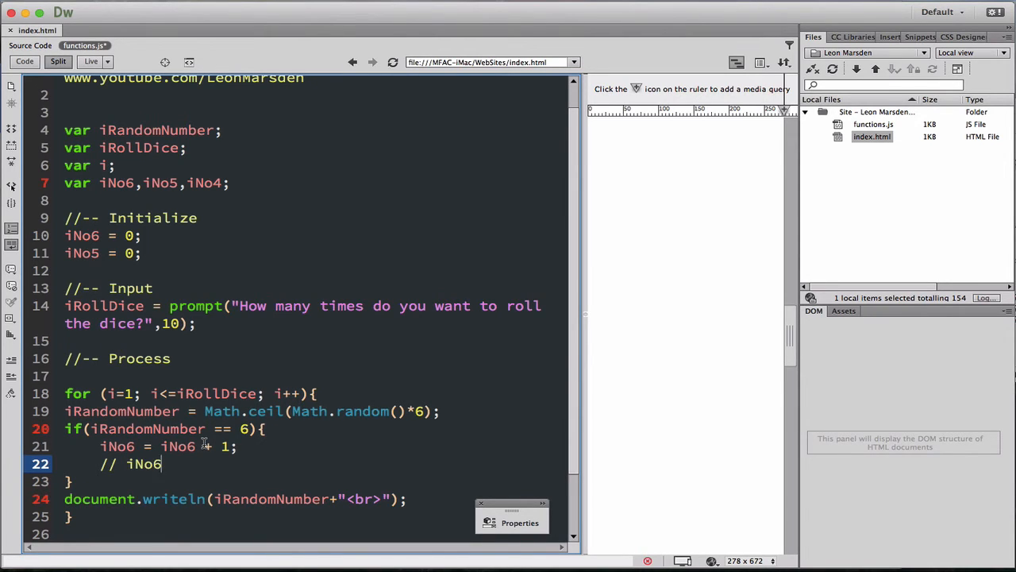
pyautogui.write('++;')
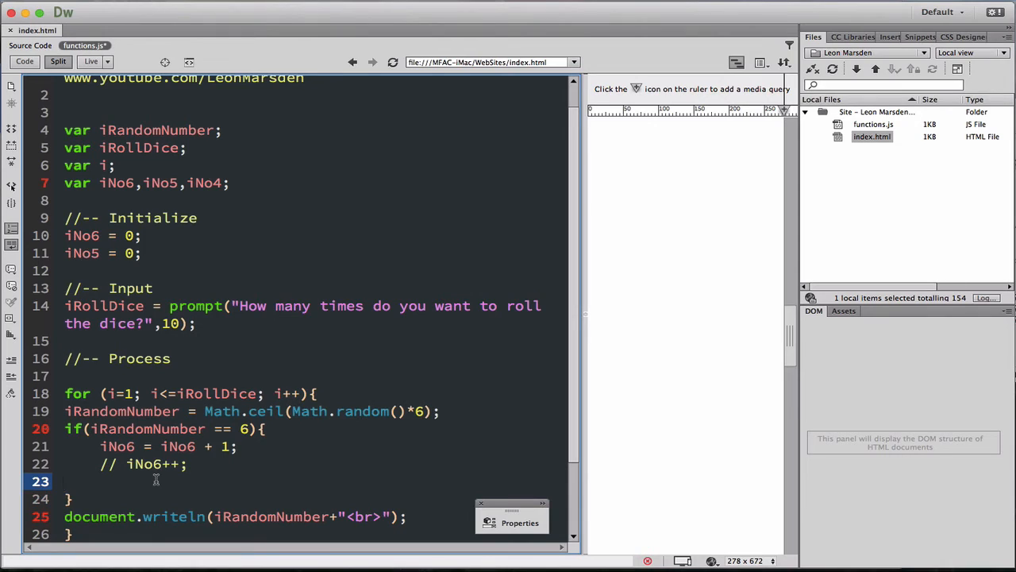
pyautogui.write('//')
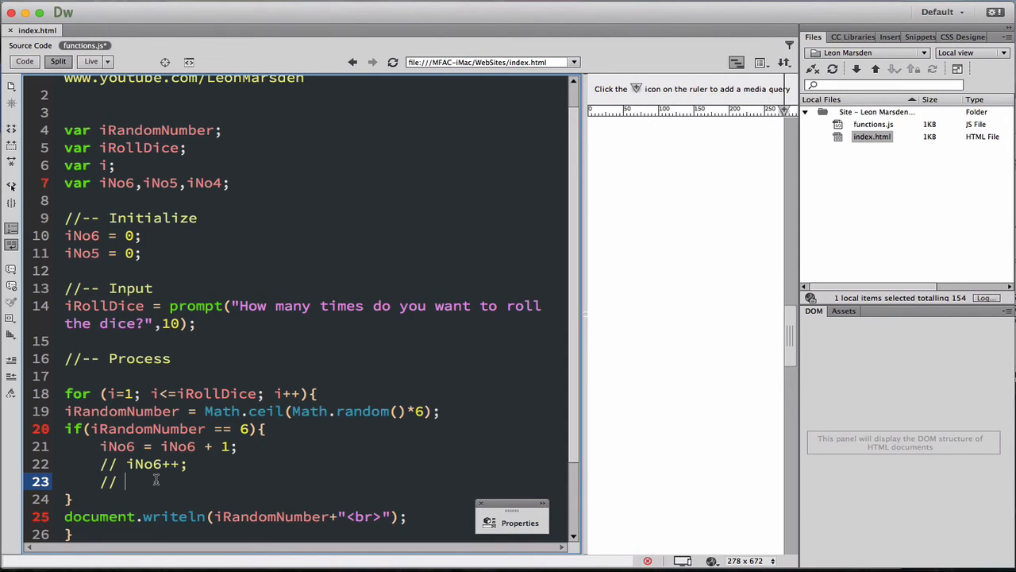
pyautogui.write('iNo5')
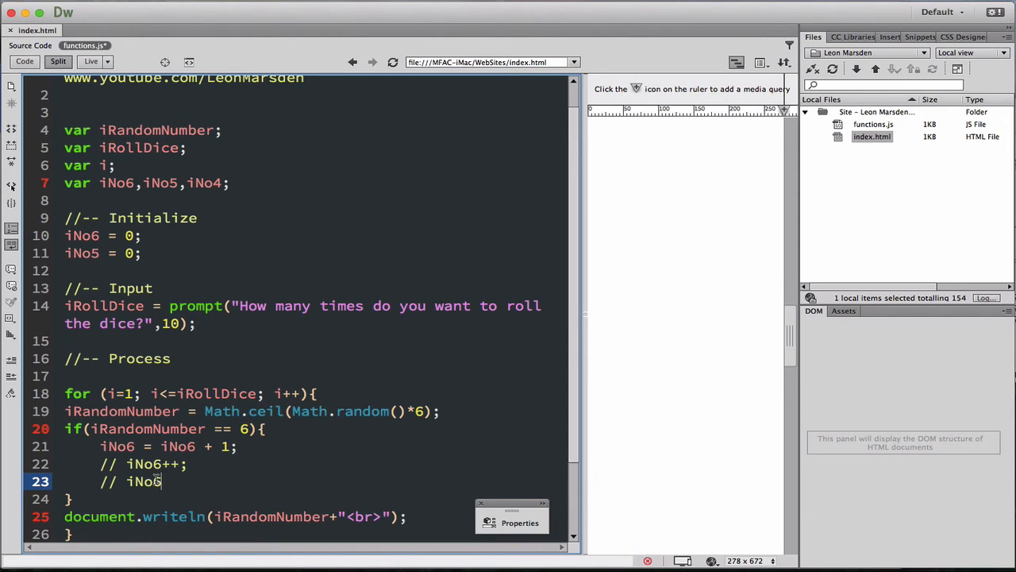
pyautogui.write('+=1;')
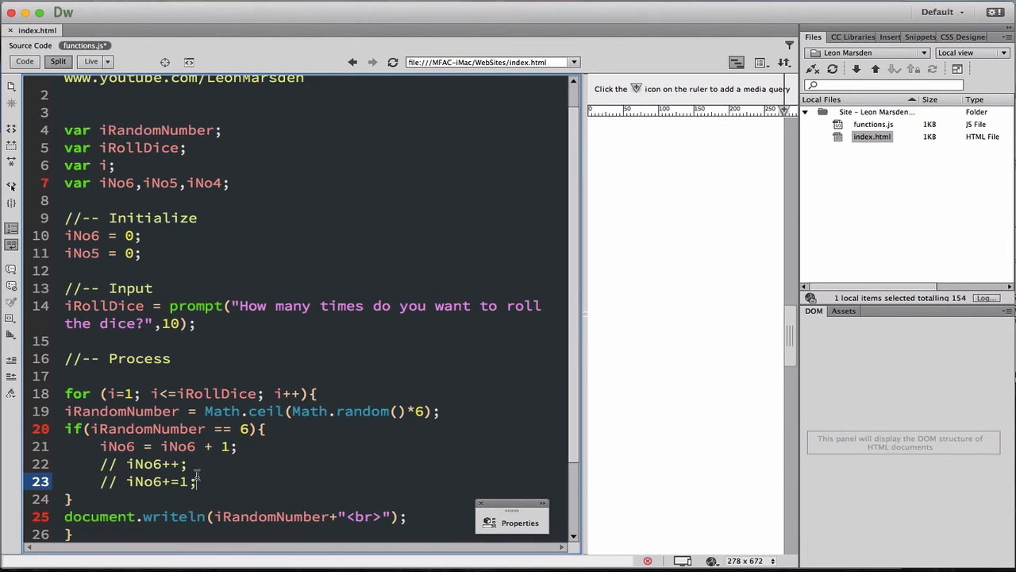
# - End the '----- Finished -----' output line with a <br> tag
pyautogui.scroll(-3)
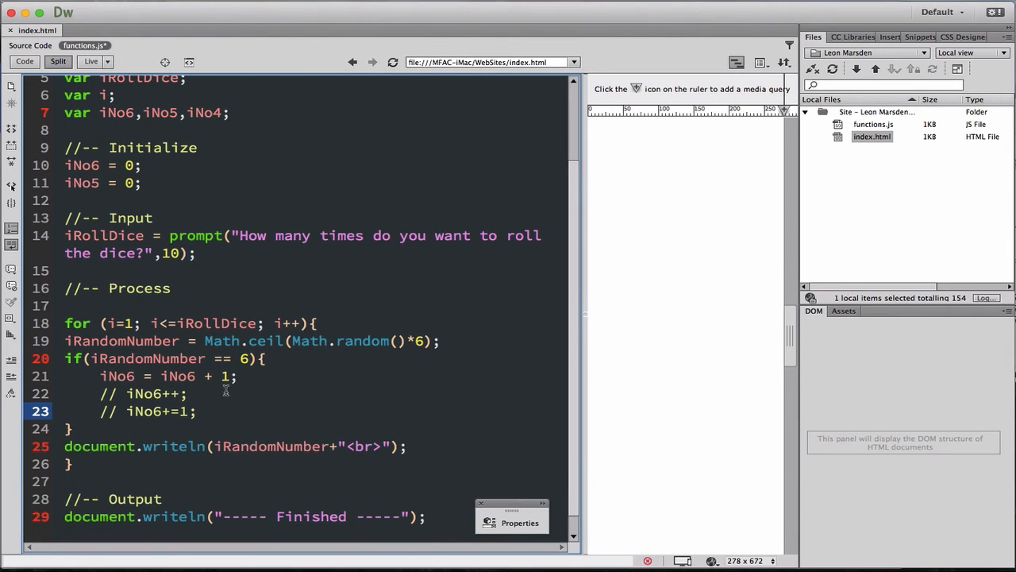
pyautogui.moveTo(169, 413)
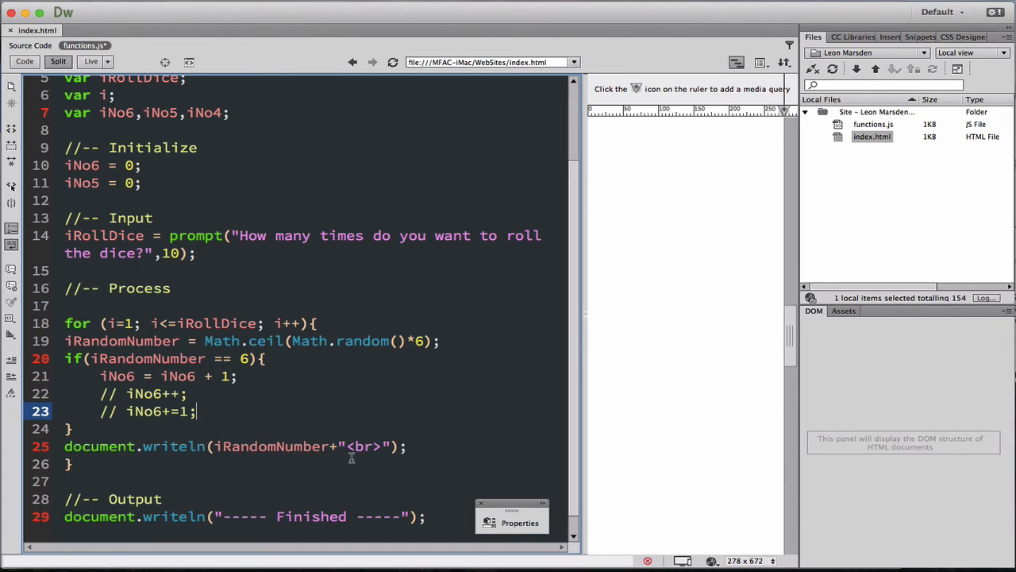
pyautogui.moveTo(689, 202)
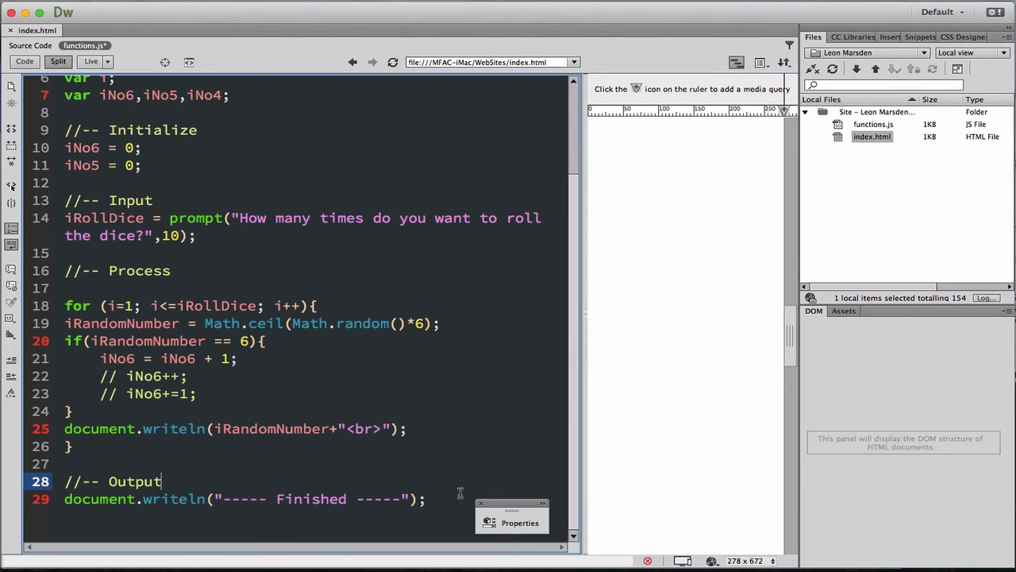
pyautogui.press('Return')
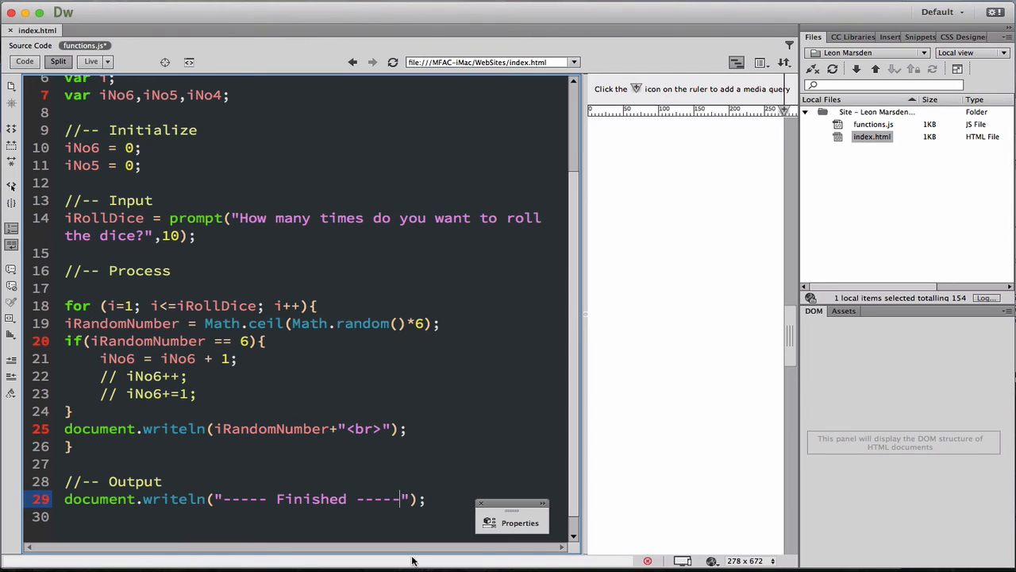
pyautogui.write('<br>')
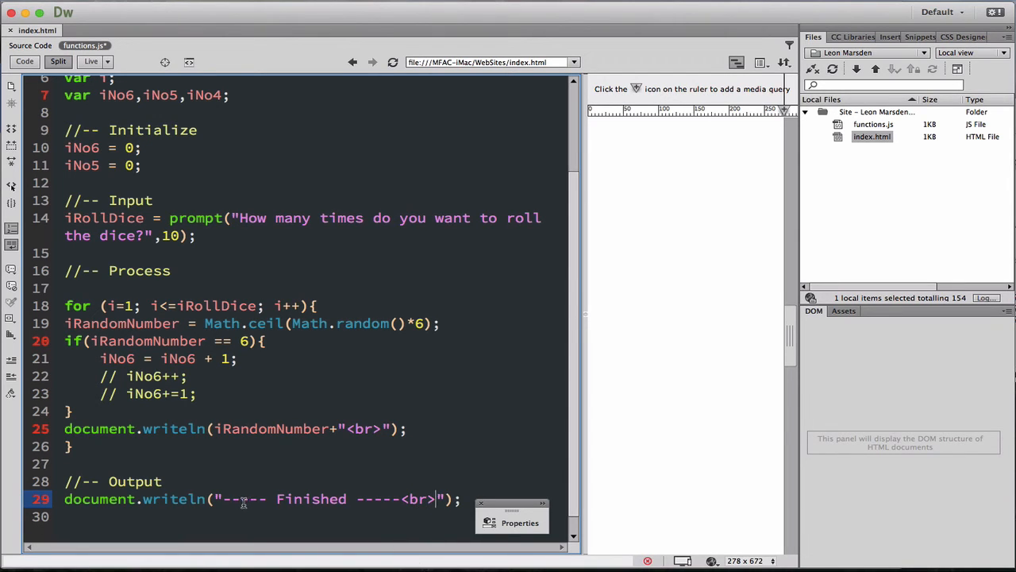
pyautogui.scroll(-3)
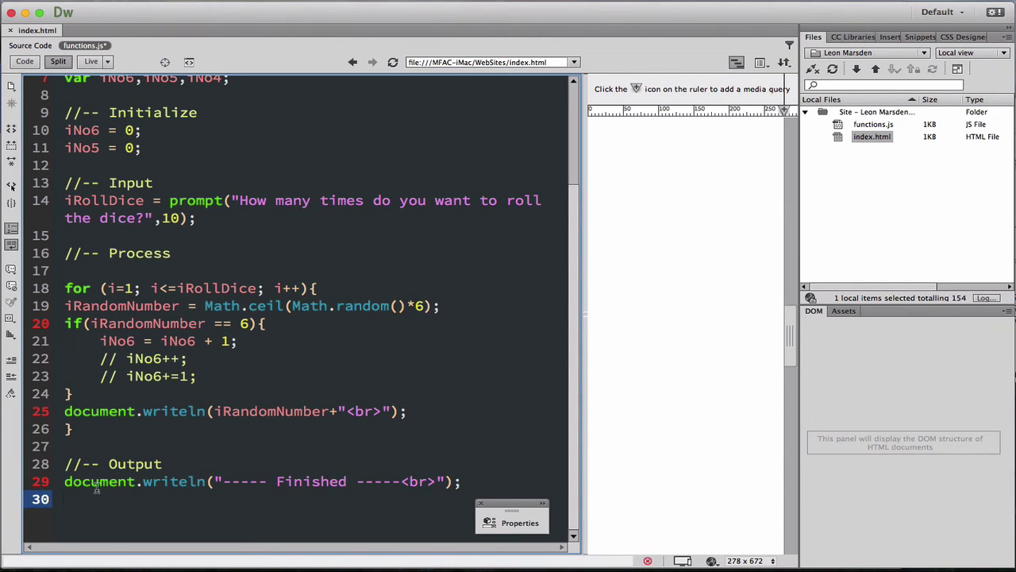
# - Copy the roll-printing line below Finished and make it print "No of 6's: "+iNo6+"<br>"
pyautogui.click(95, 410)
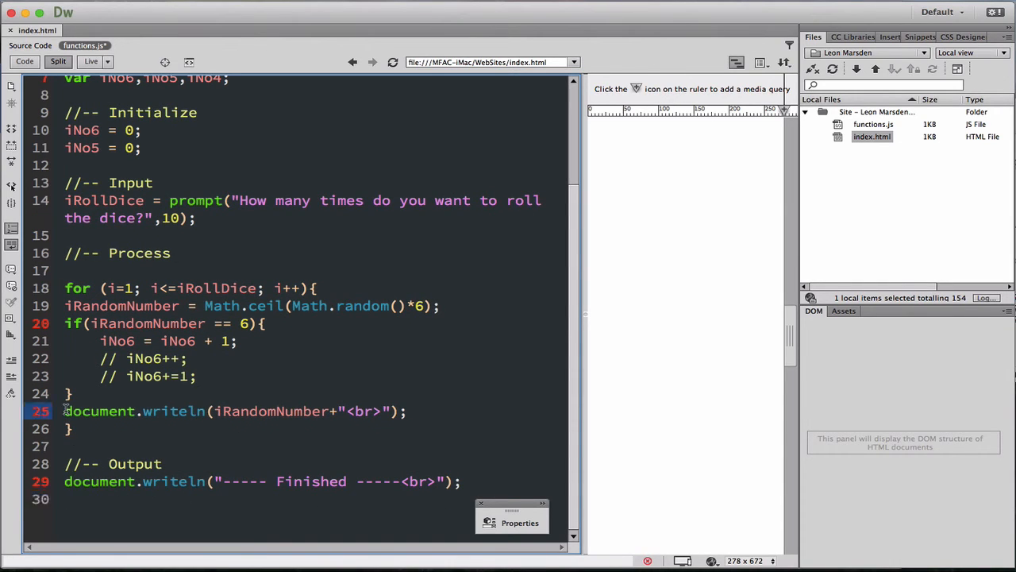
pyautogui.tripleClick(234, 411)
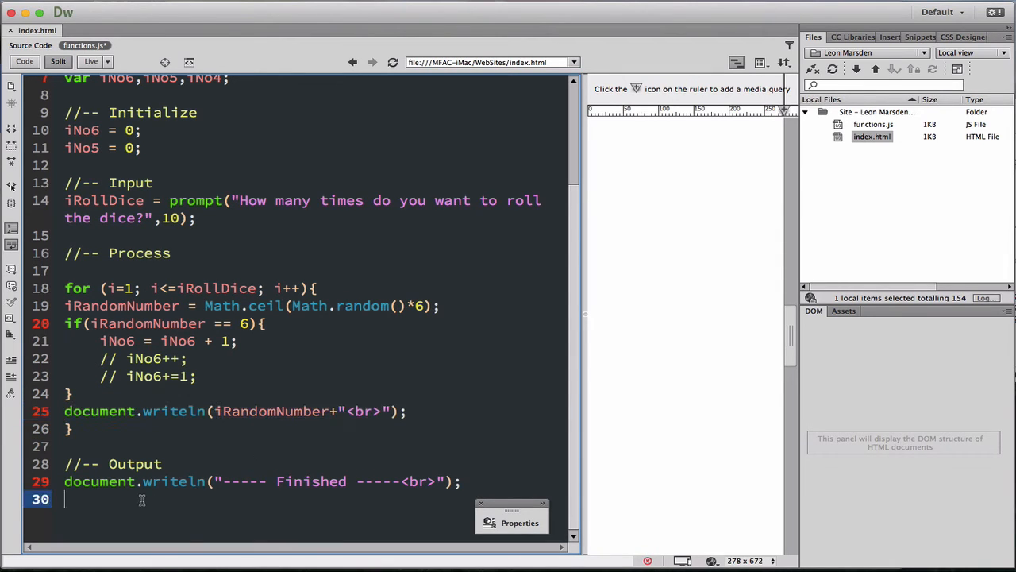
pyautogui.write('document.writeln(iRandomNumber+"<br>");')
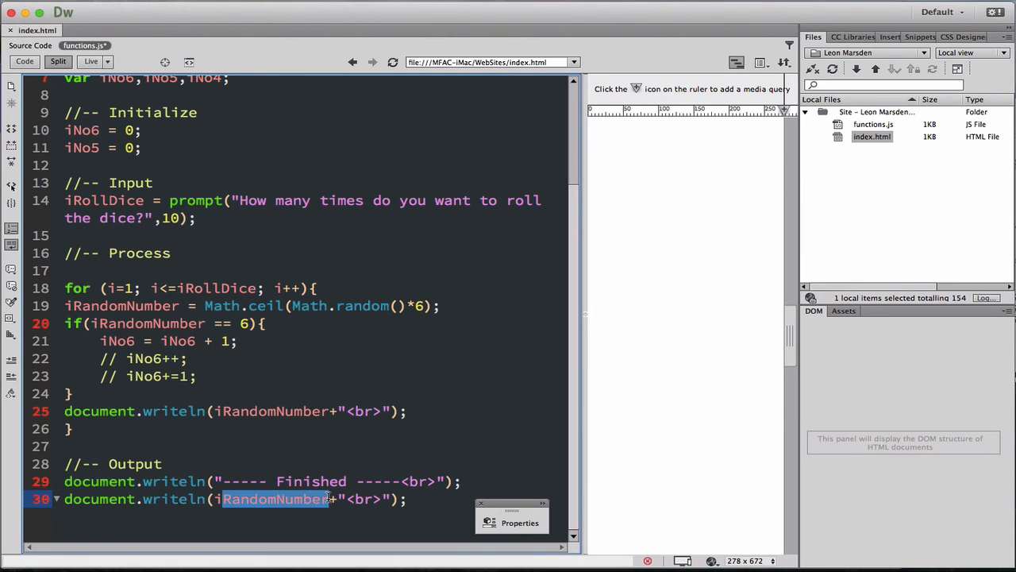
pyautogui.press('Backspace')
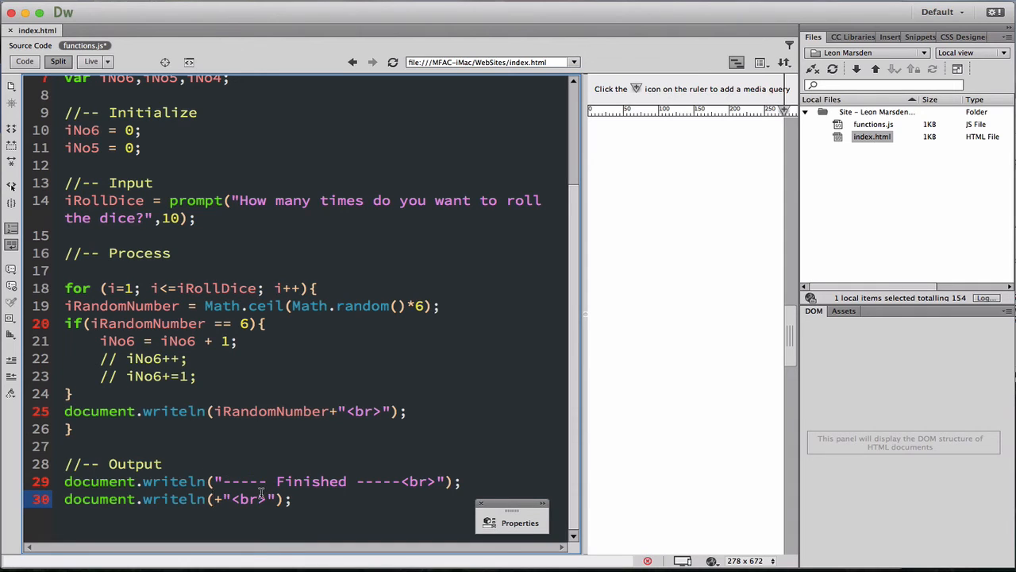
pyautogui.write('iNo6')
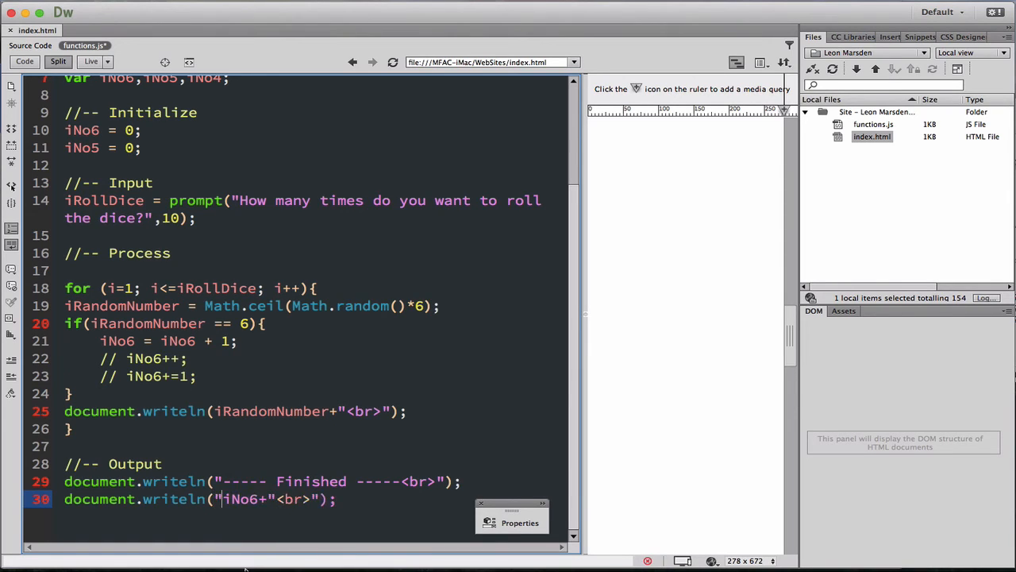
pyautogui.write('No')
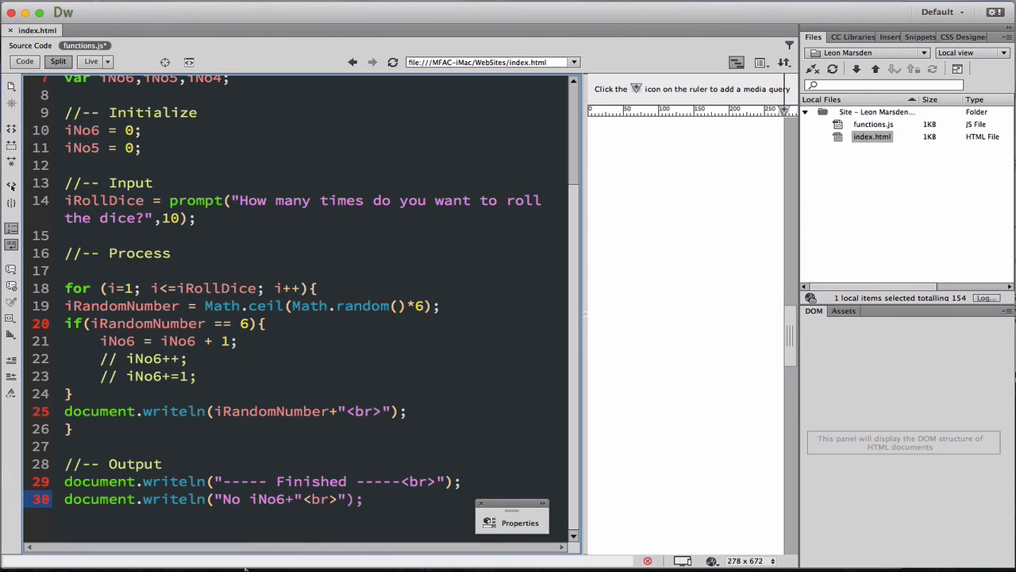
pyautogui.write('of')
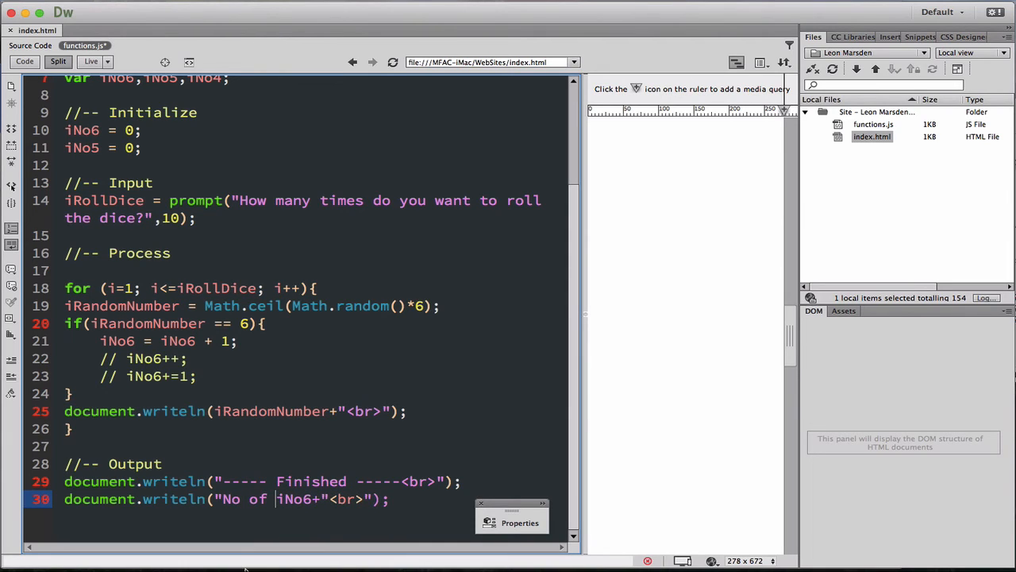
pyautogui.write("6'si")
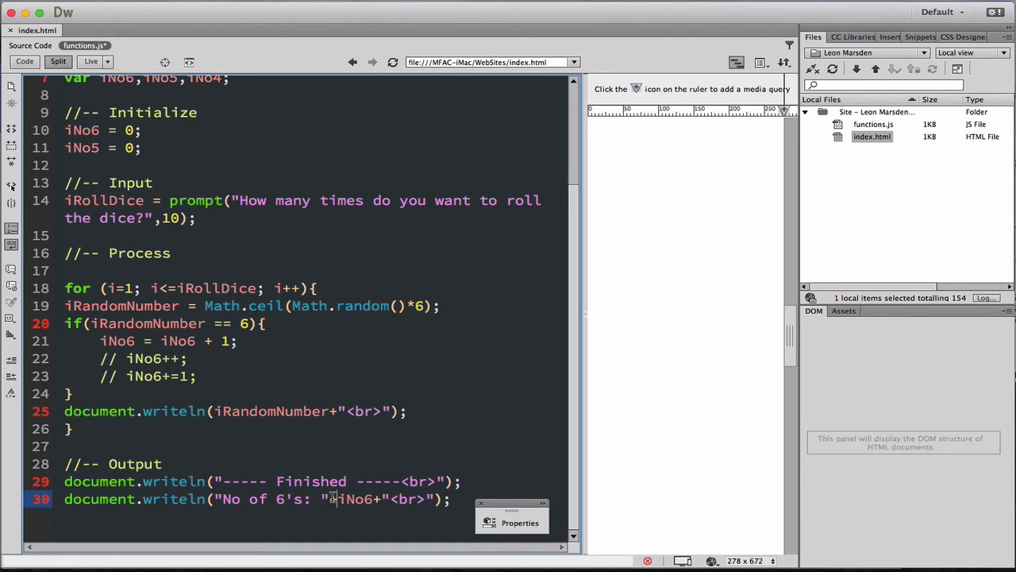
pyautogui.write('+')
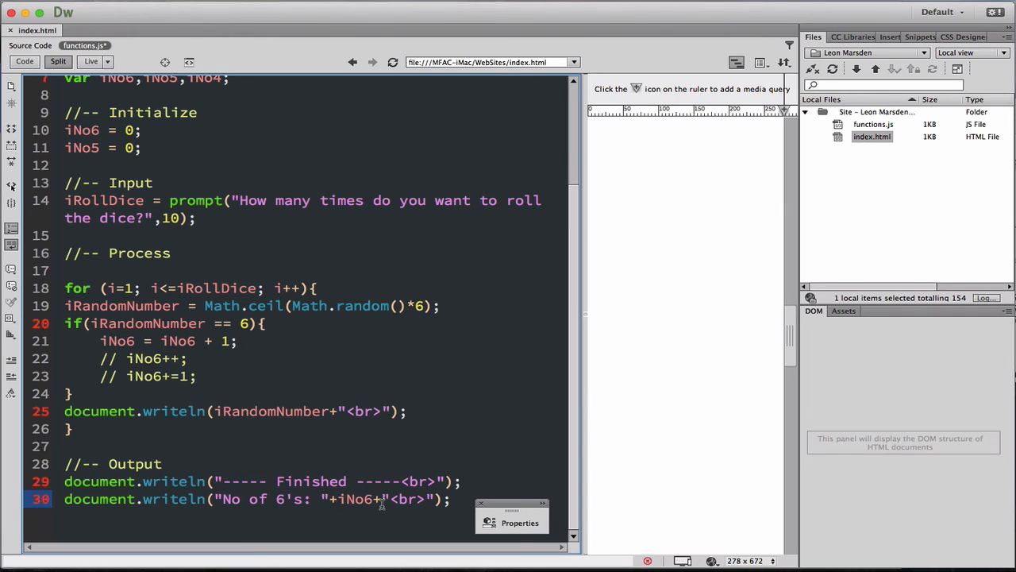
pyautogui.moveTo(433, 499)
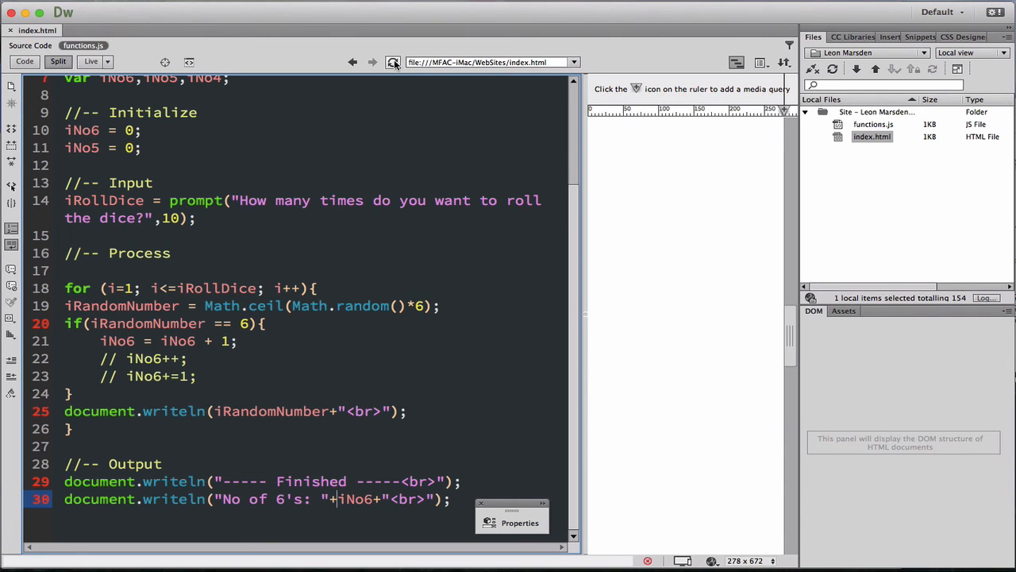
# - Refresh Live View and run the script for 10 rolls, then for 25 rolls
pyautogui.click(393, 62)
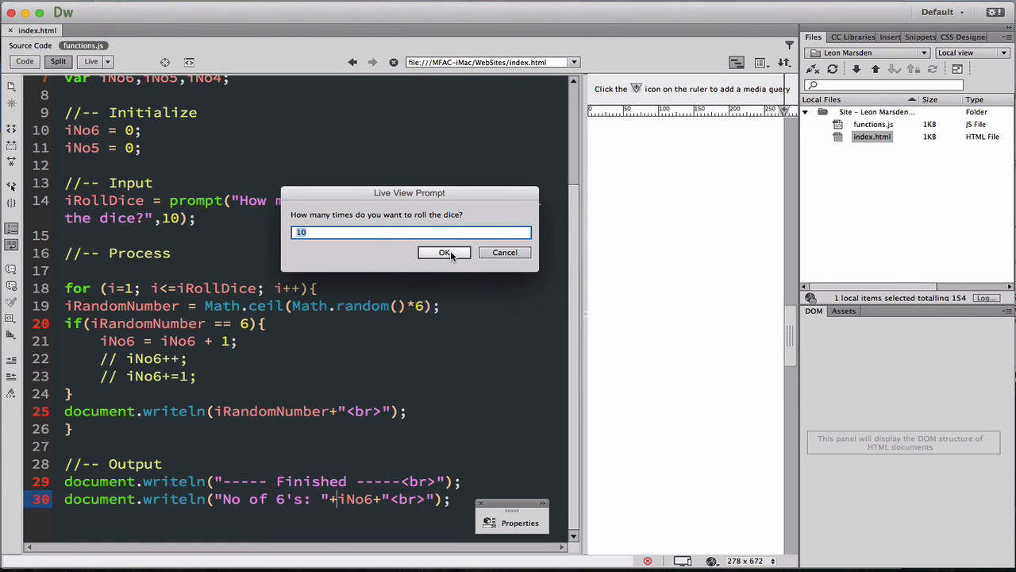
pyautogui.click(444, 251)
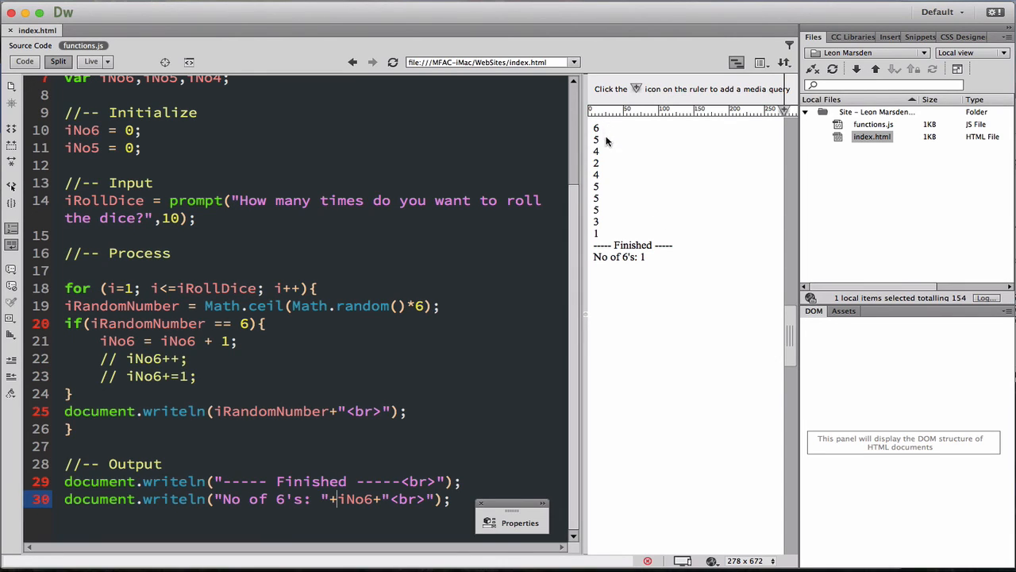
pyautogui.moveTo(341, 105)
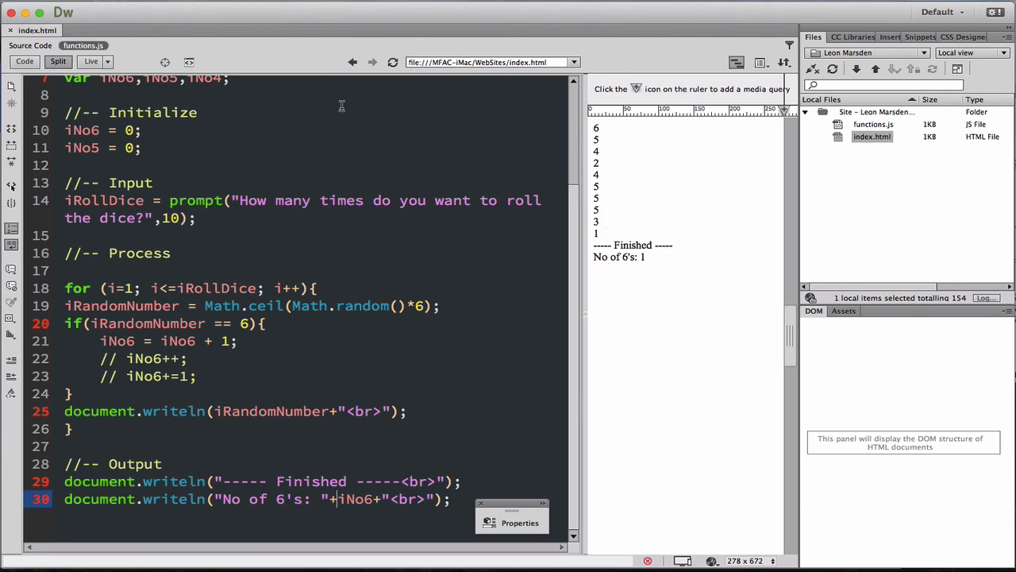
pyautogui.click(393, 62)
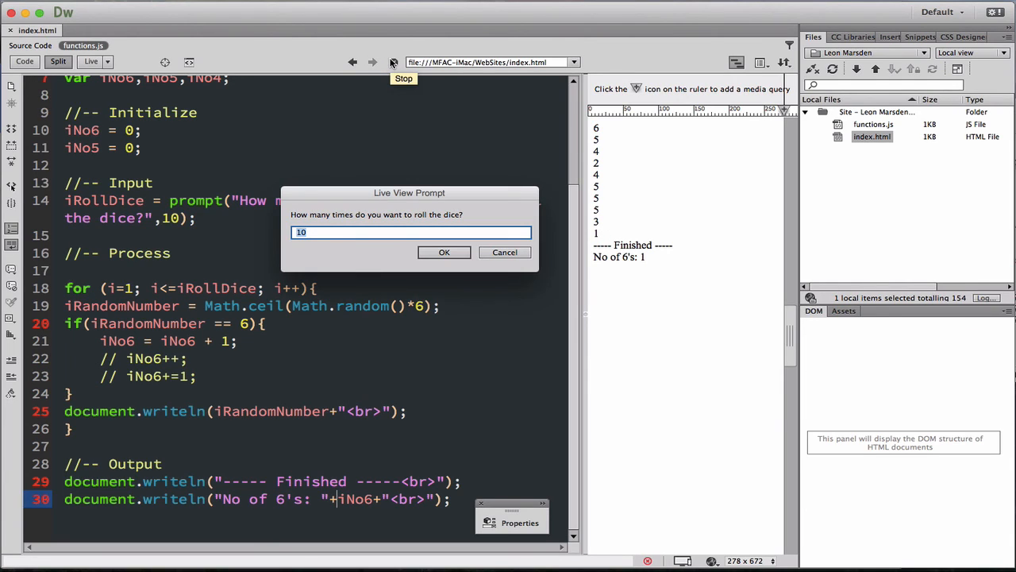
pyautogui.write('25')
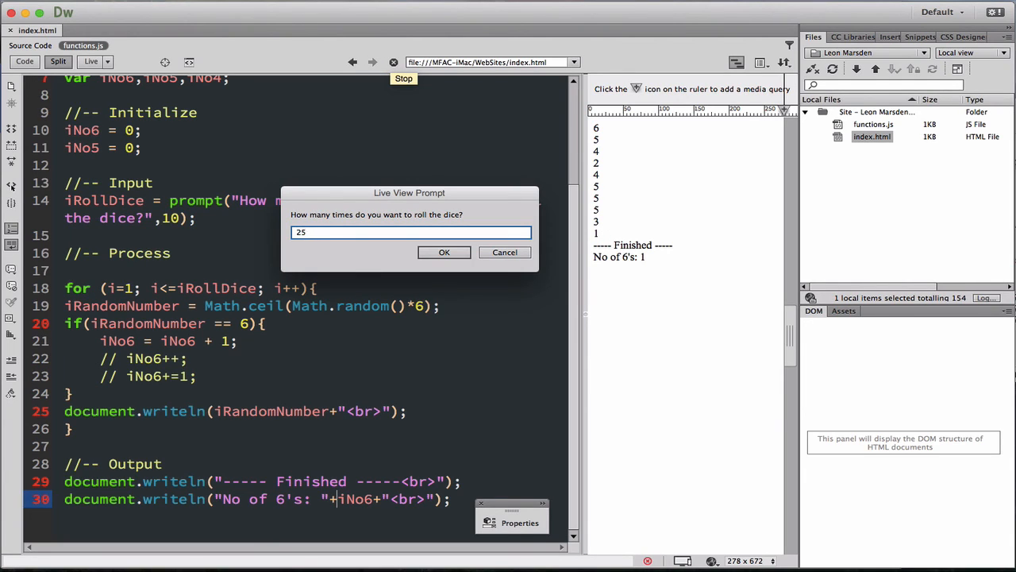
pyautogui.click(443, 252)
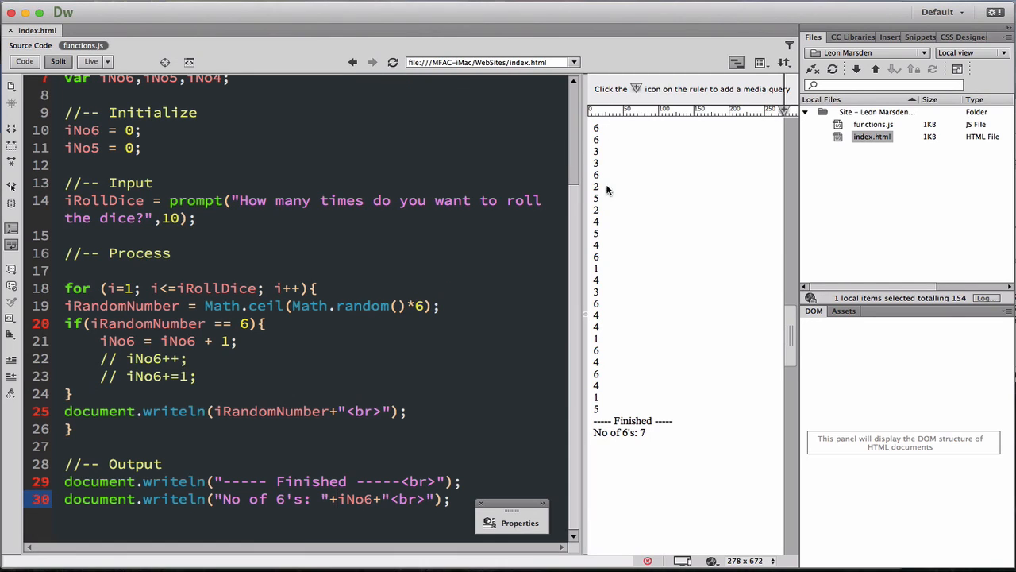
pyautogui.moveTo(653, 442)
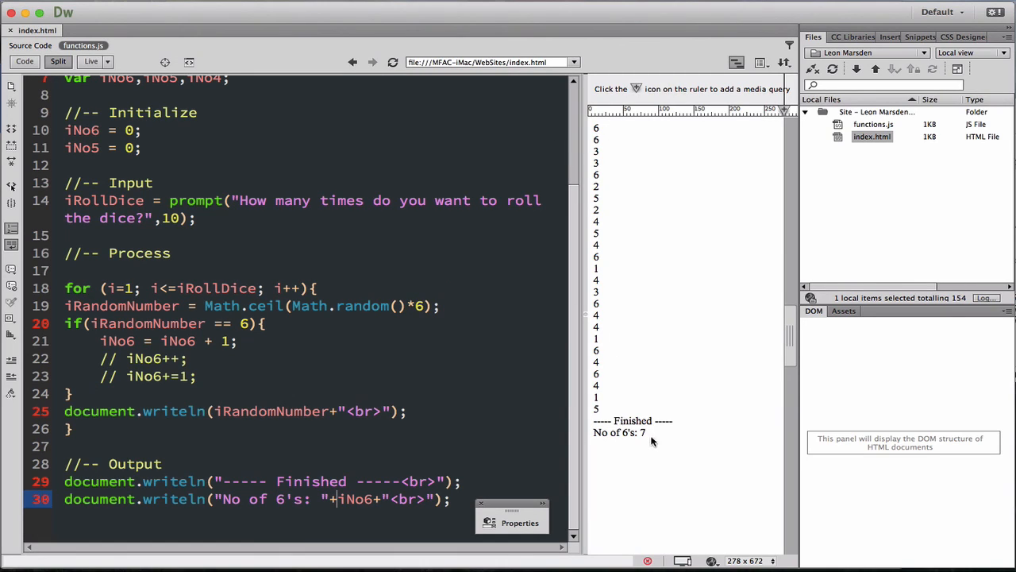
pyautogui.moveTo(612, 130)
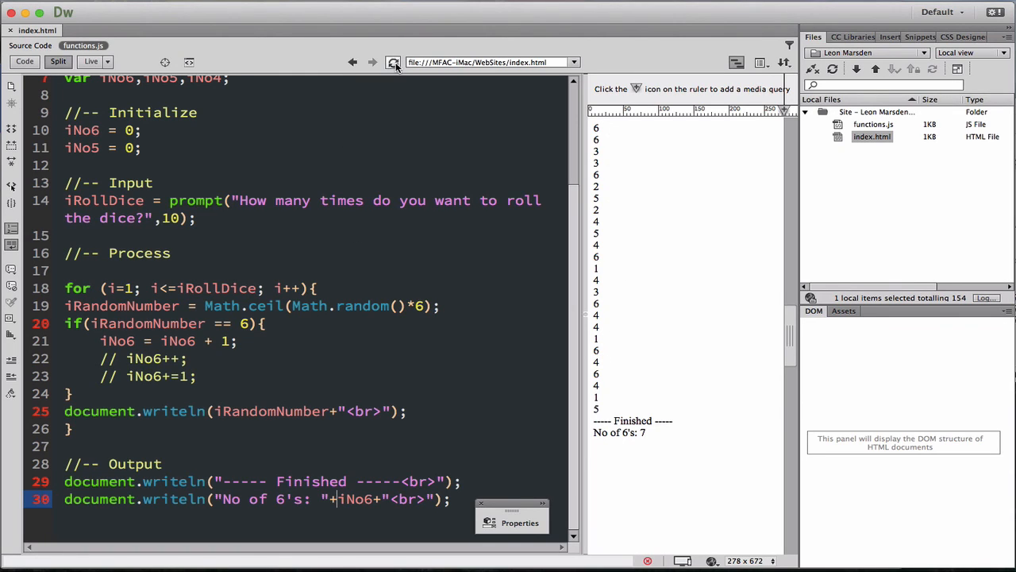
# - Refresh Live View and confirm 100 rolls, giving 'No of 6's: 14'
pyautogui.click(393, 62)
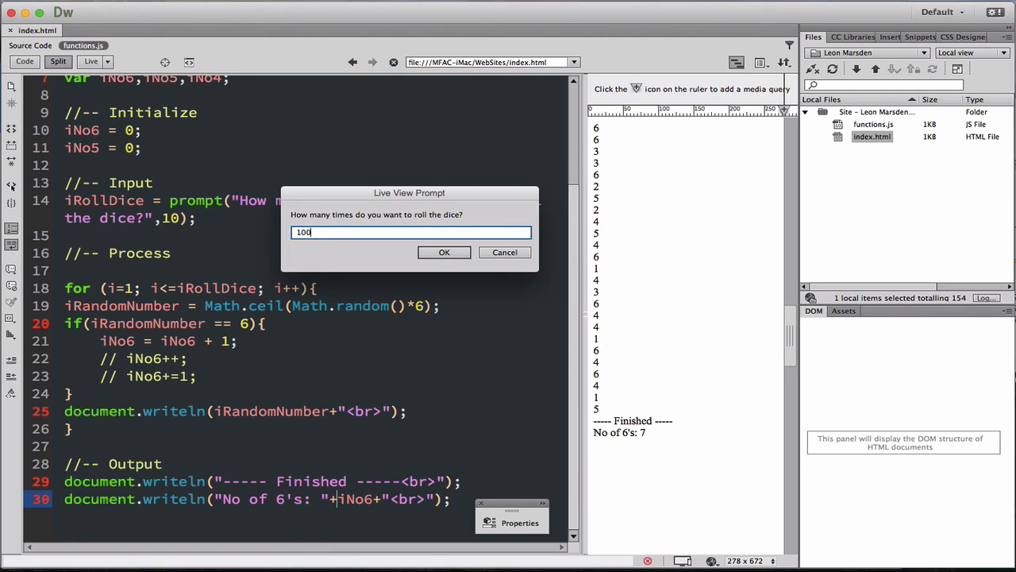
pyautogui.click(444, 252)
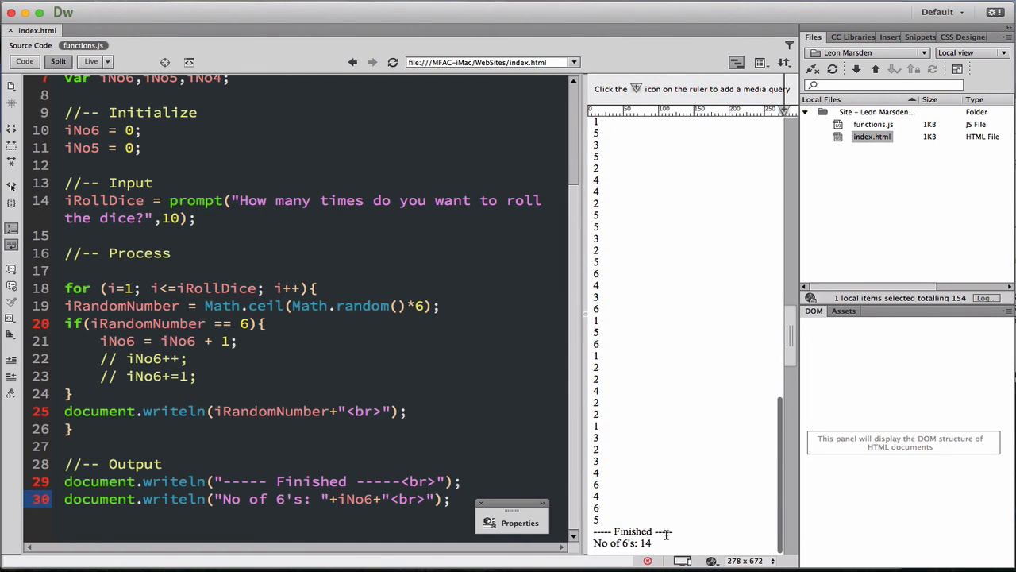
pyautogui.moveTo(655, 546)
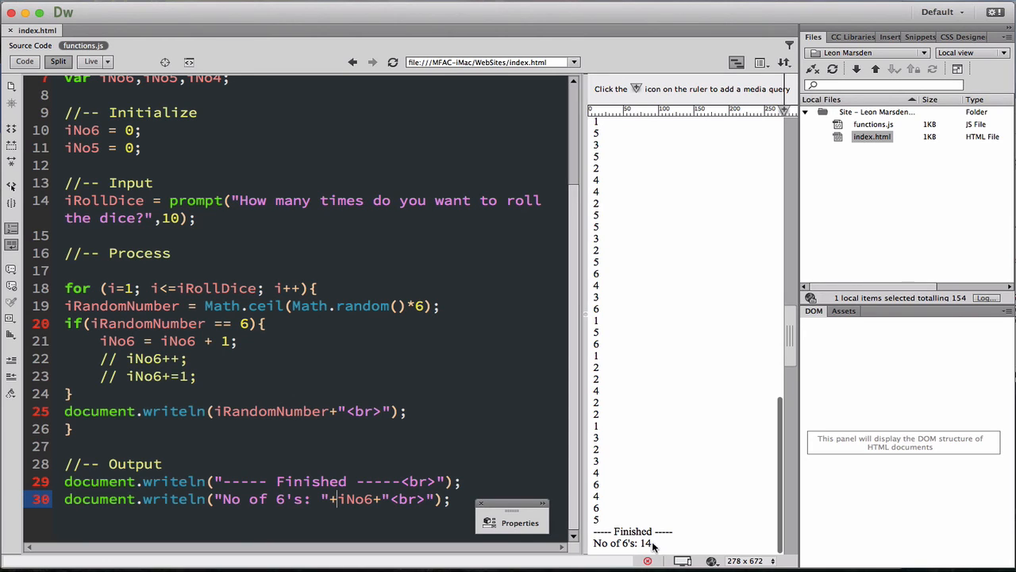
pyautogui.moveTo(658, 546)
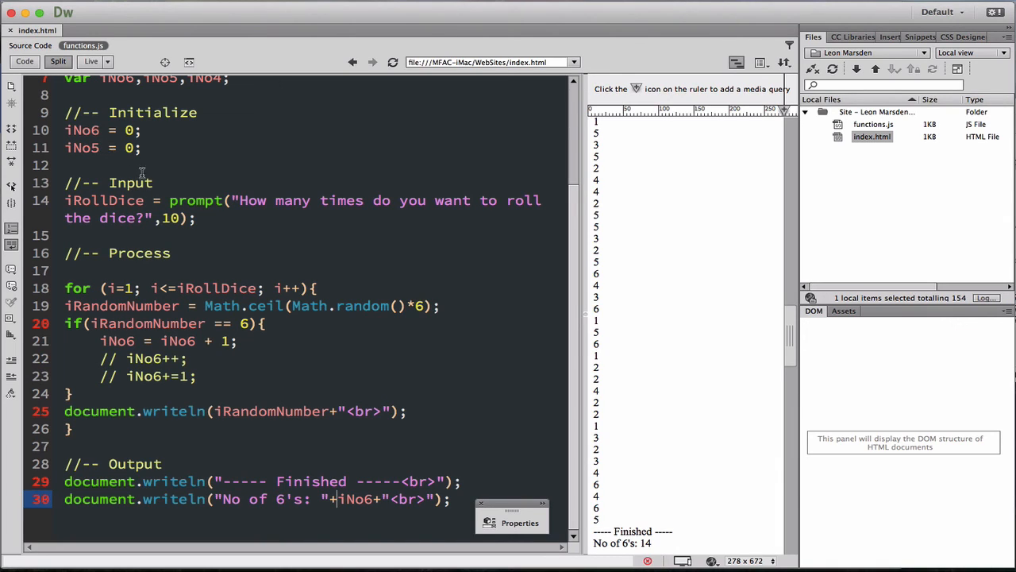
pyautogui.moveTo(150, 195)
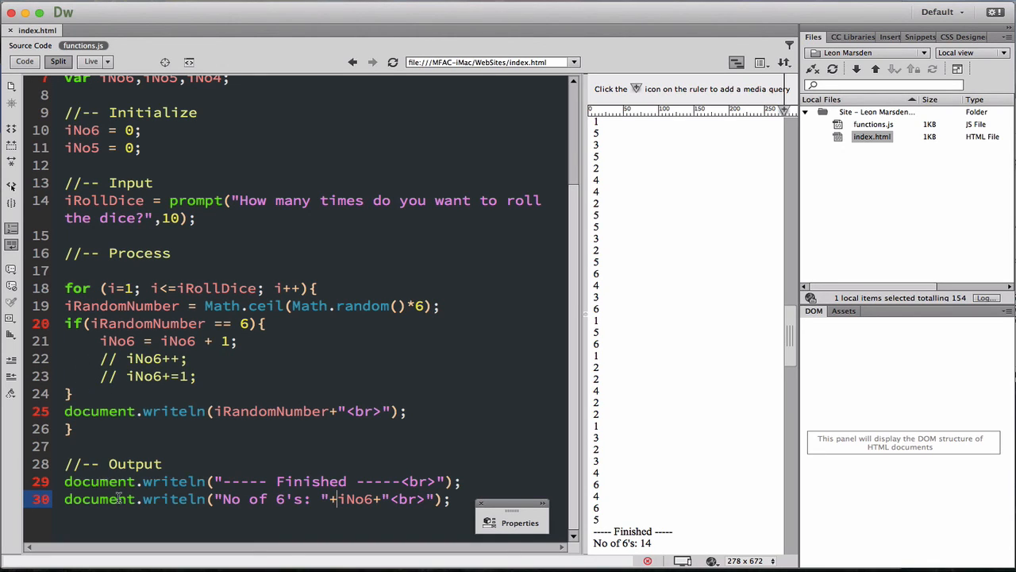
pyautogui.moveTo(466, 351)
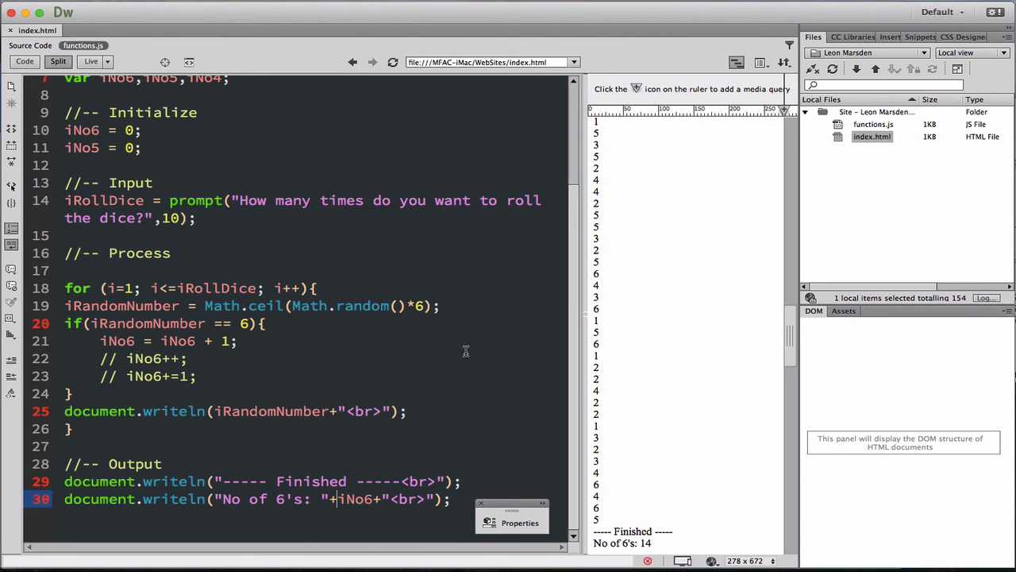